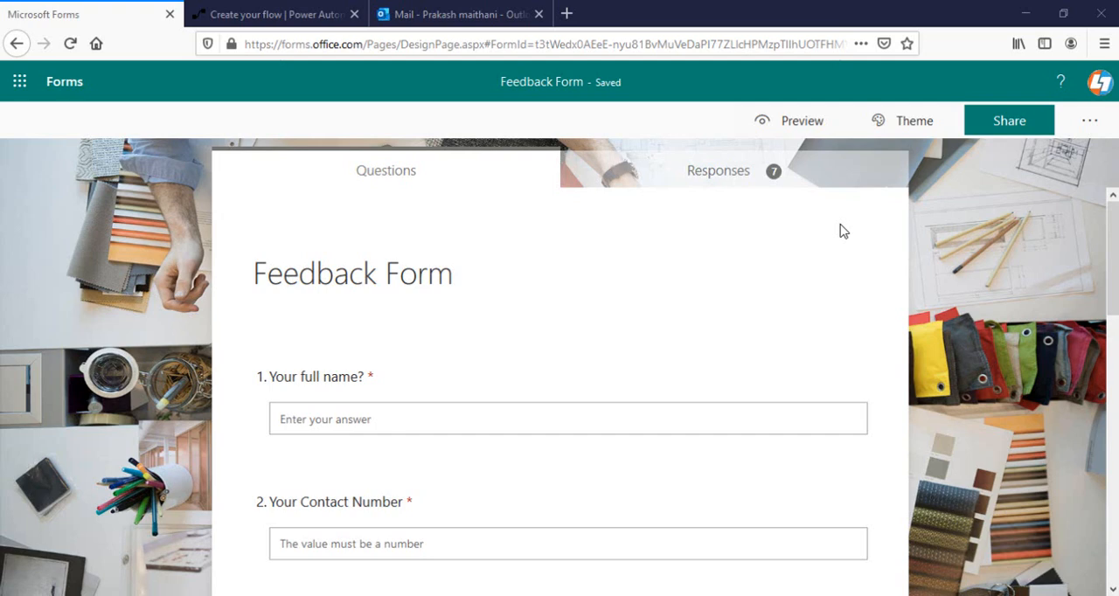
mouse_move(954, 218)
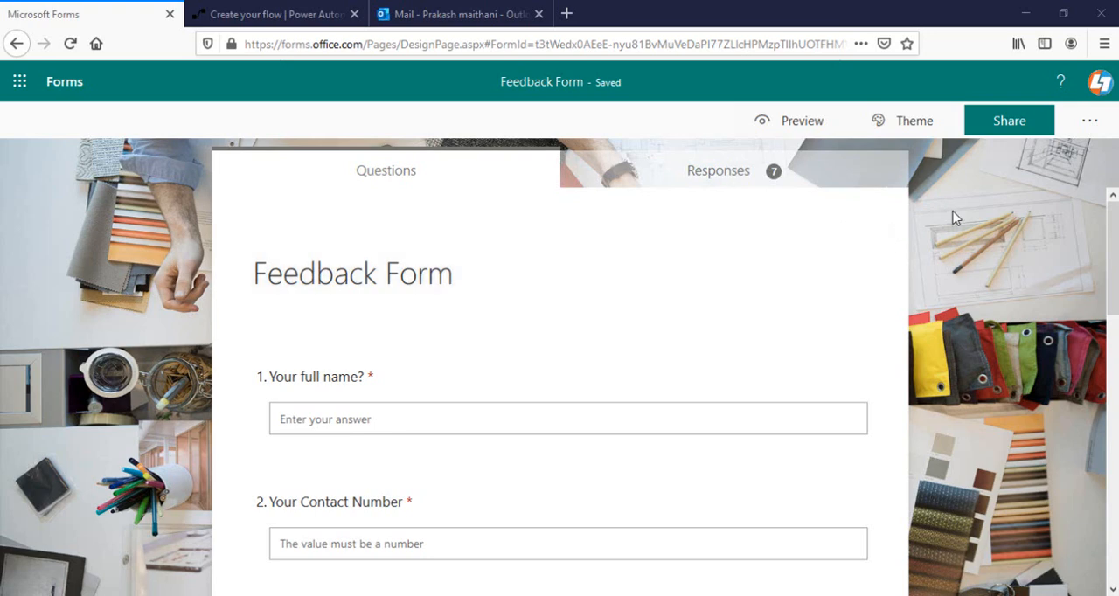
mouse_move(920, 245)
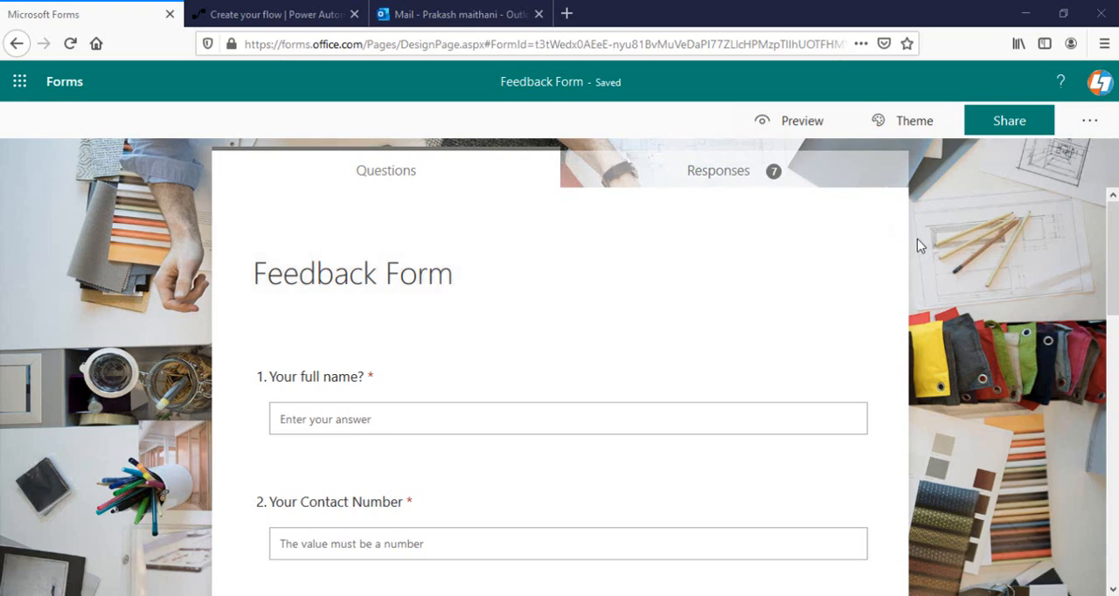
mouse_move(935, 262)
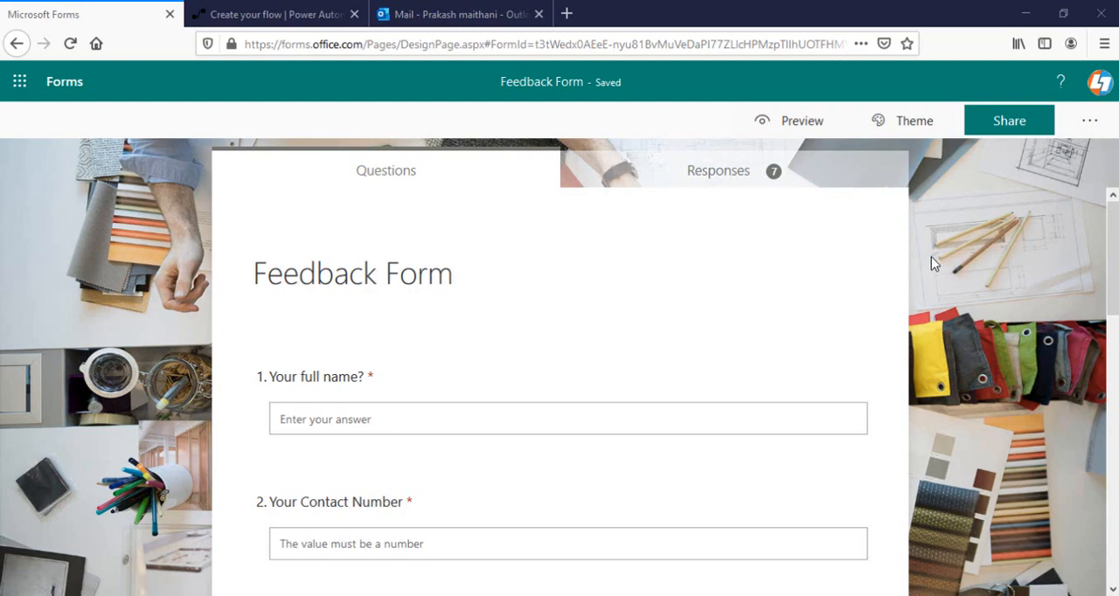
Show the Feedback Form settings with the email-notification-per-response option visible.
left_click(1091, 119)
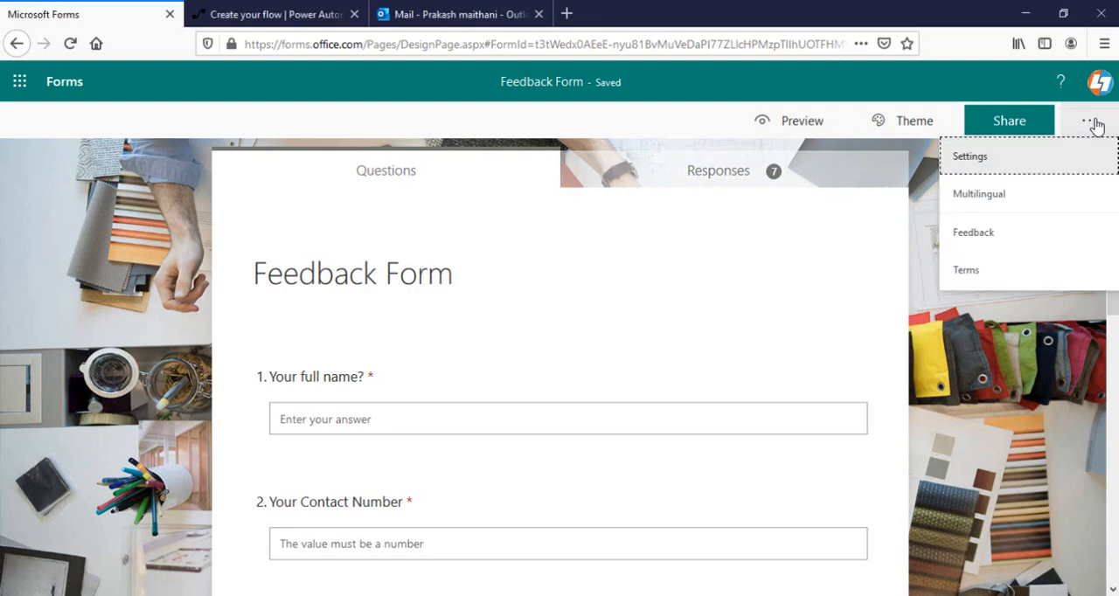
left_click(968, 156)
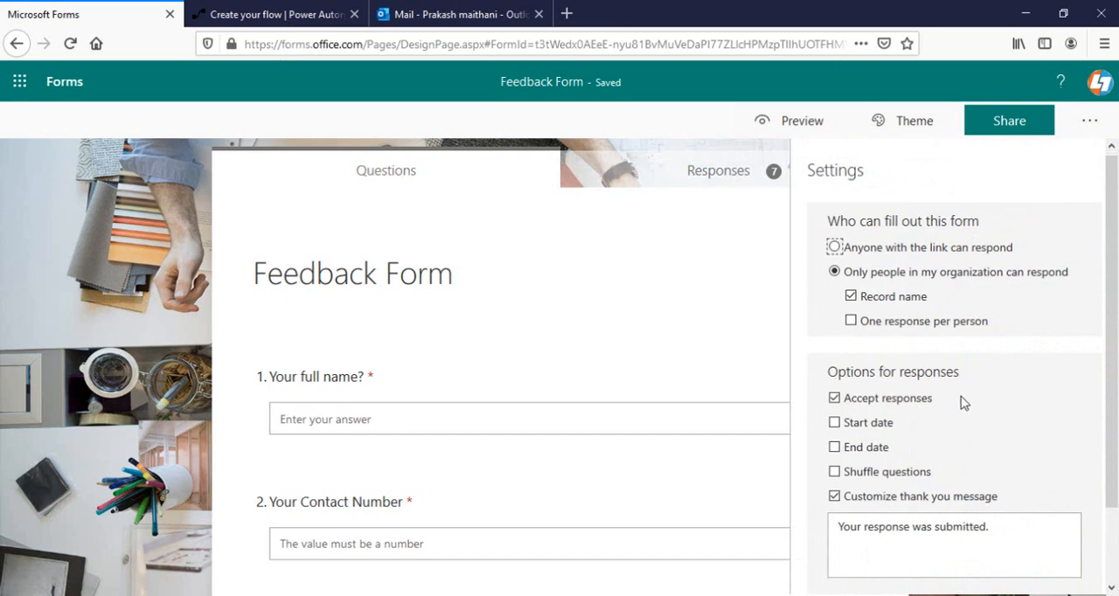
scroll("down", 3)
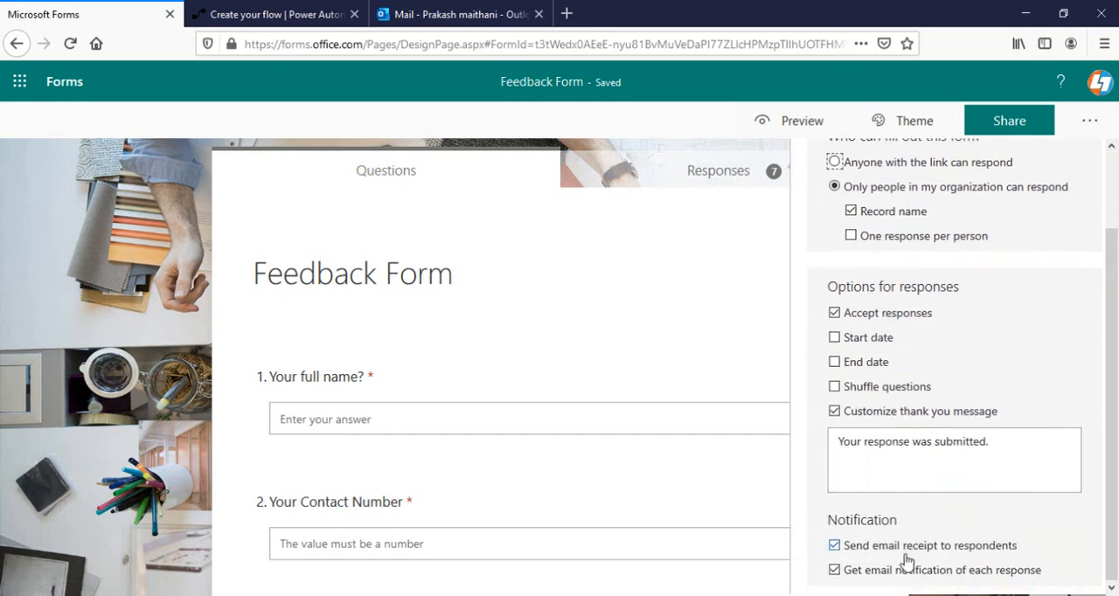
mouse_move(907, 550)
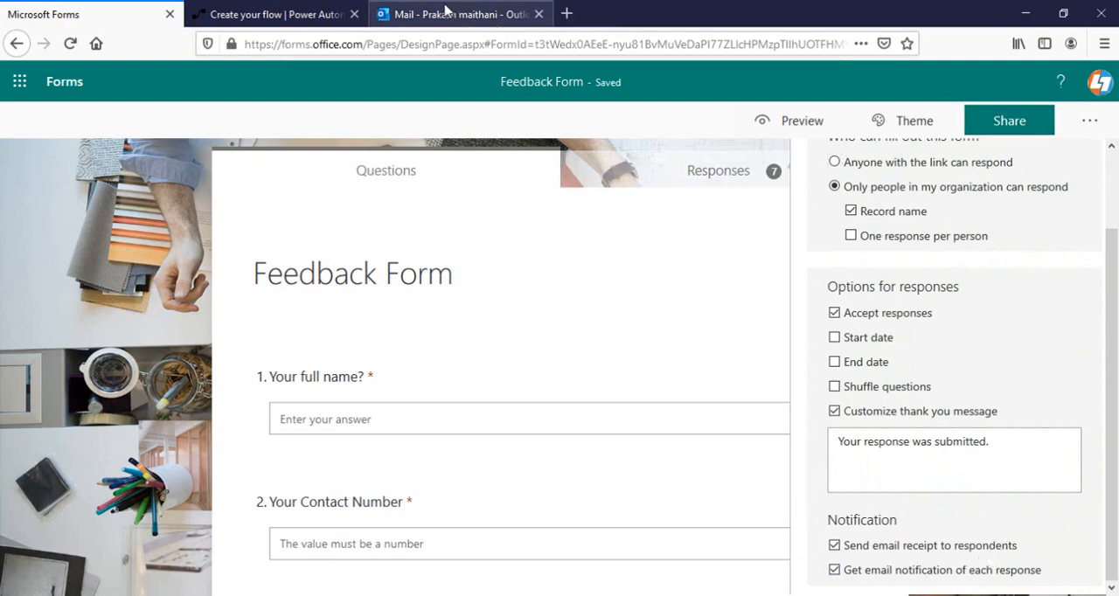
left_click(458, 14)
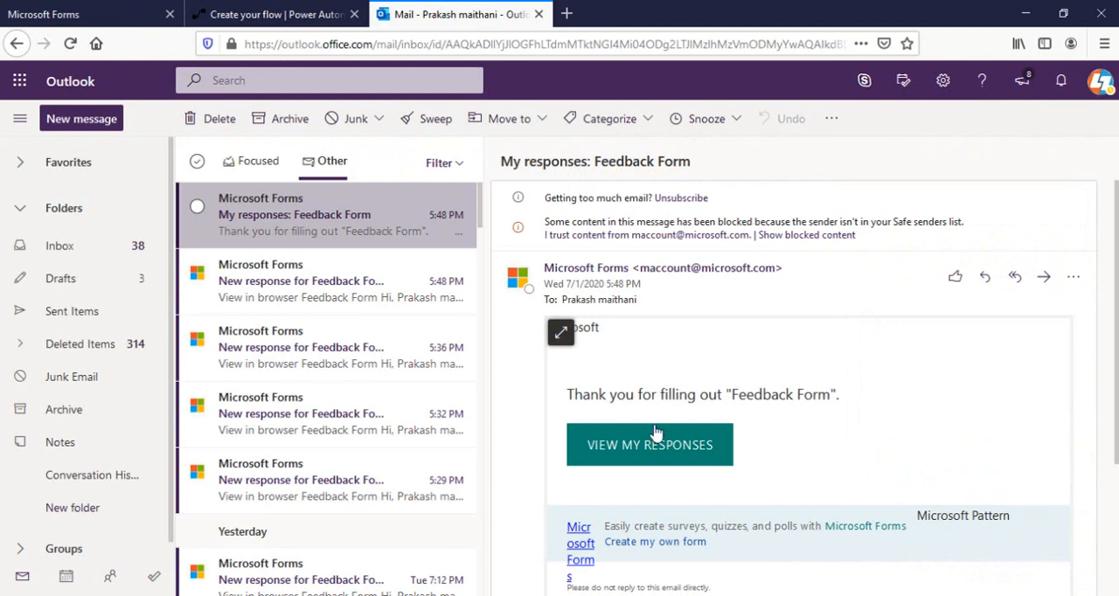
mouse_move(734, 430)
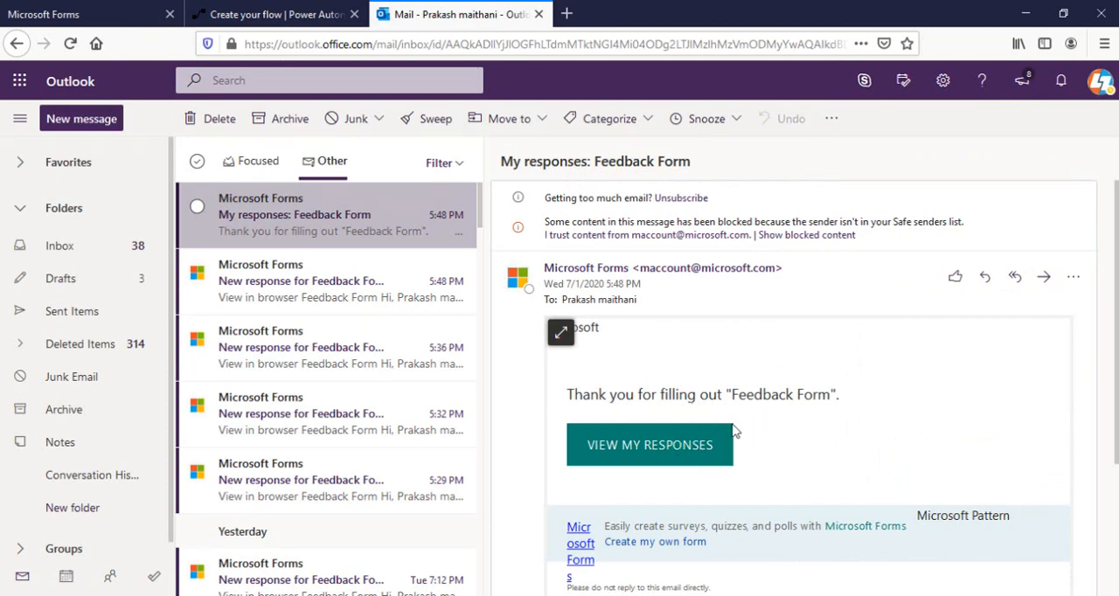
mouse_move(650, 444)
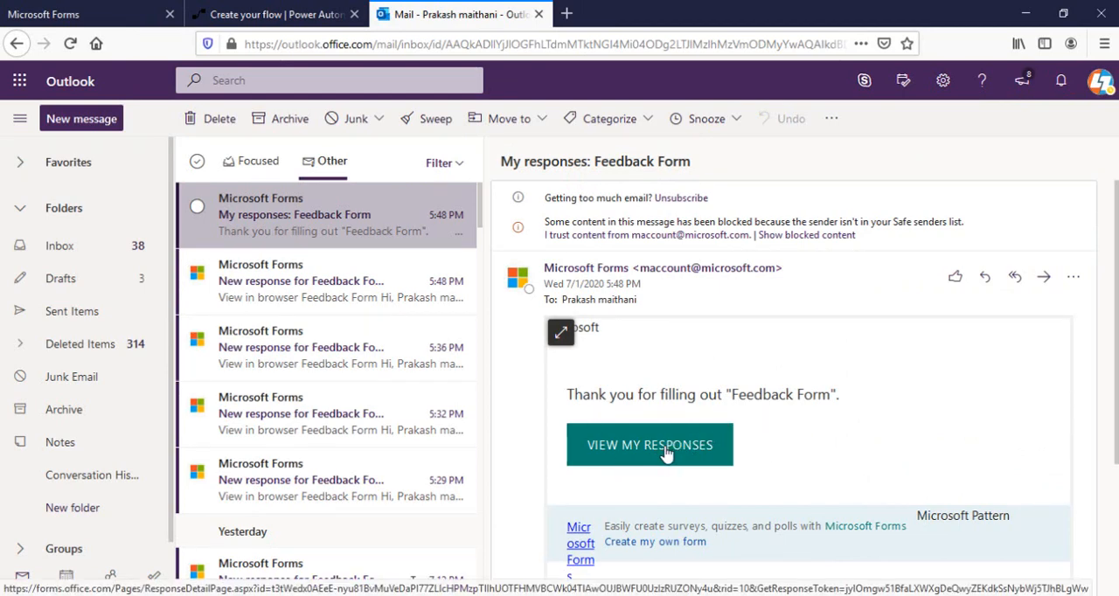
left_click(650, 444)
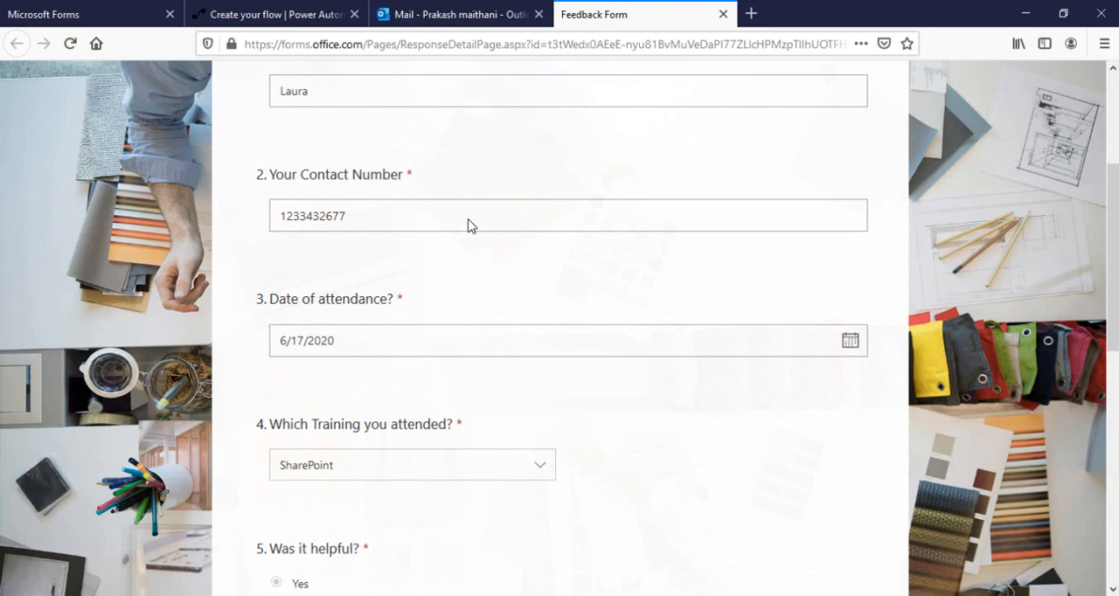
scroll("down", 3)
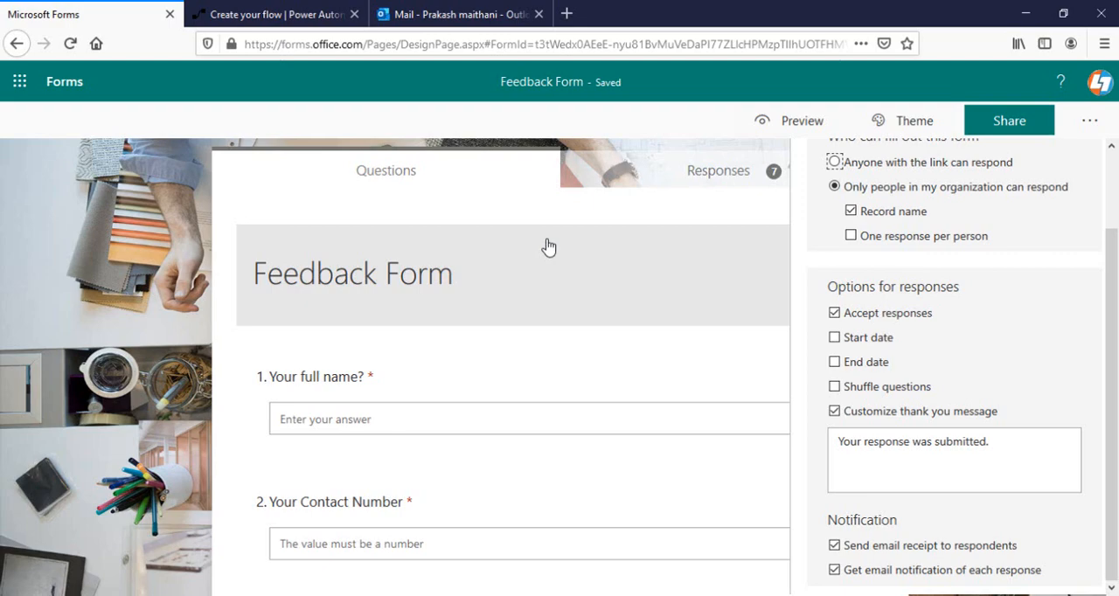
Create a blank instant flow named Form to Email, skipping the trigger choice.
left_click(276, 14)
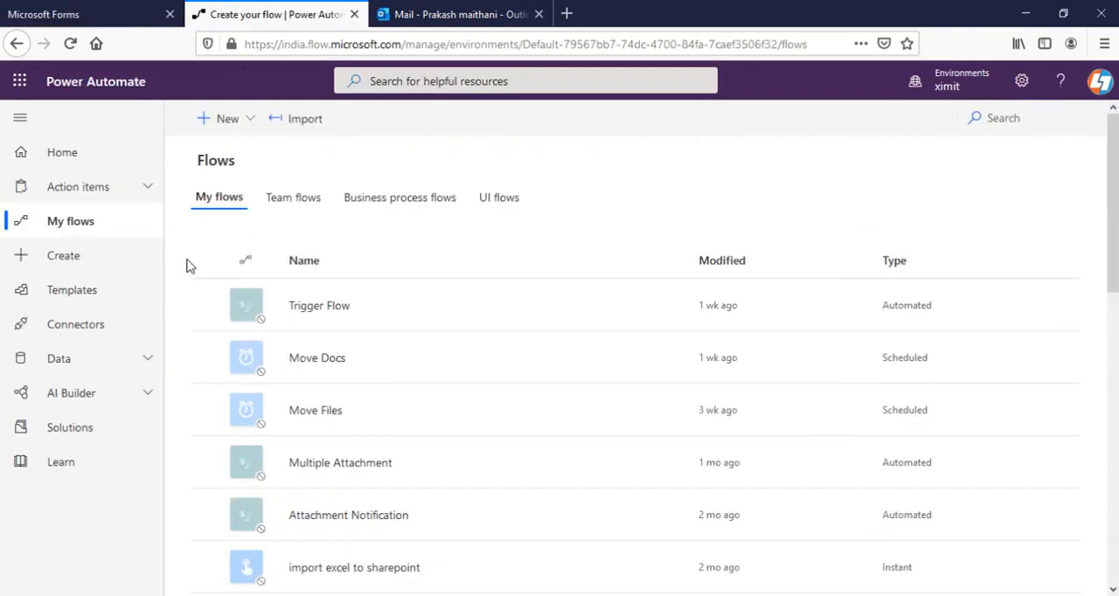
left_click(63, 255)
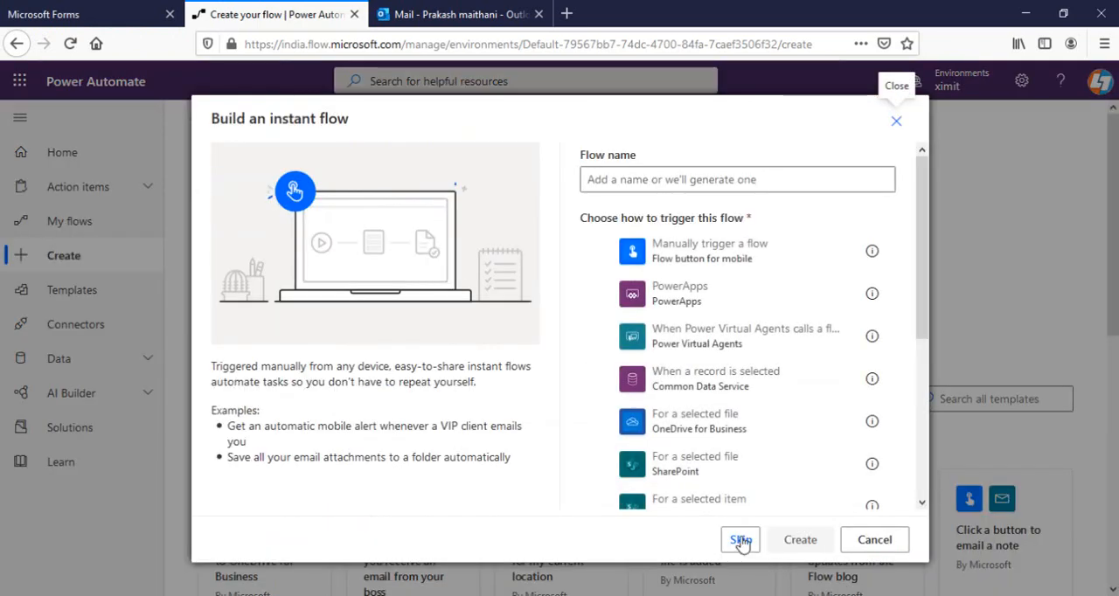
left_click(740, 539)
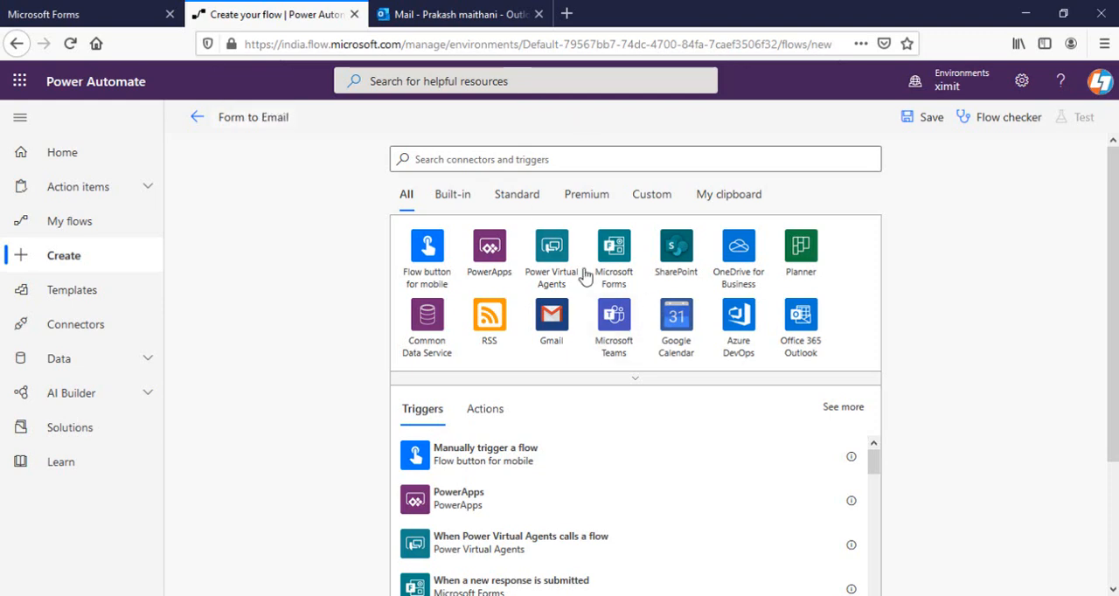
Use the Microsoft Forms 'When a new response is submitted' trigger for the flow.
left_click(635, 159)
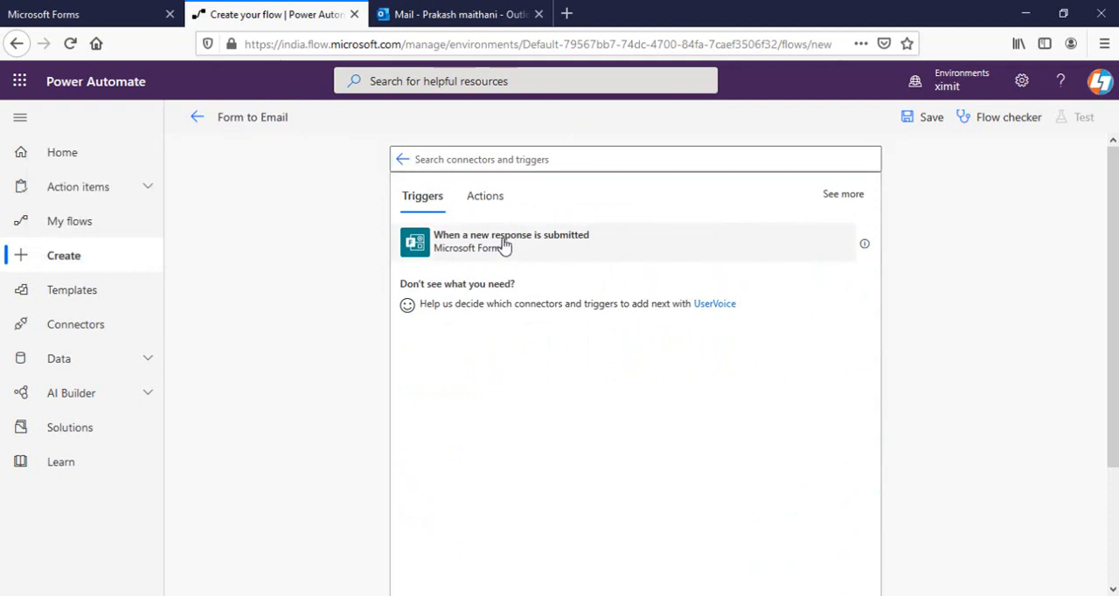
left_click(510, 241)
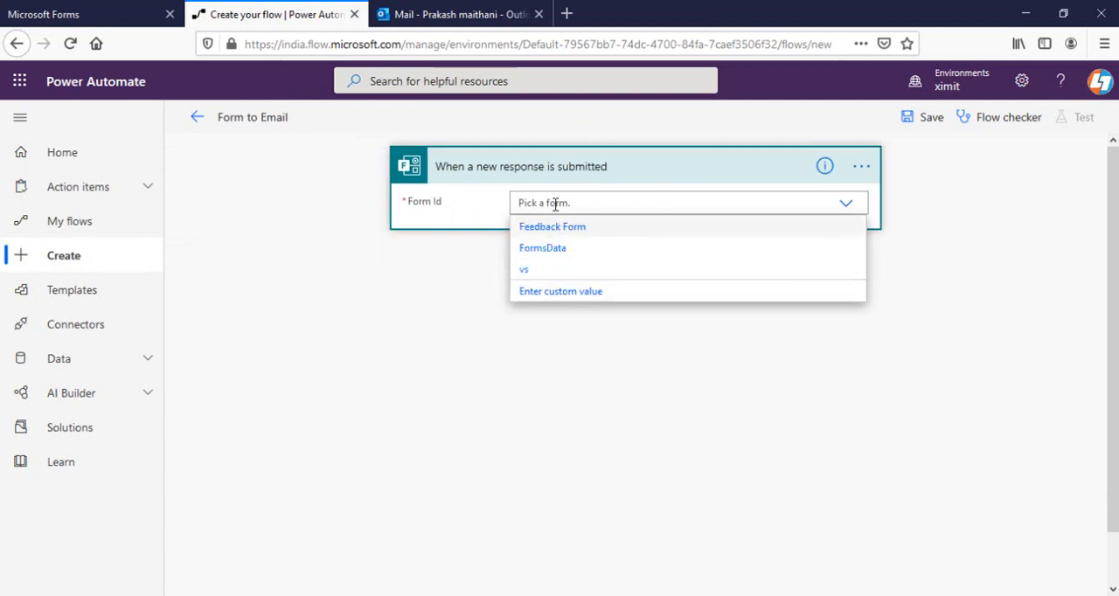
mouse_move(584, 231)
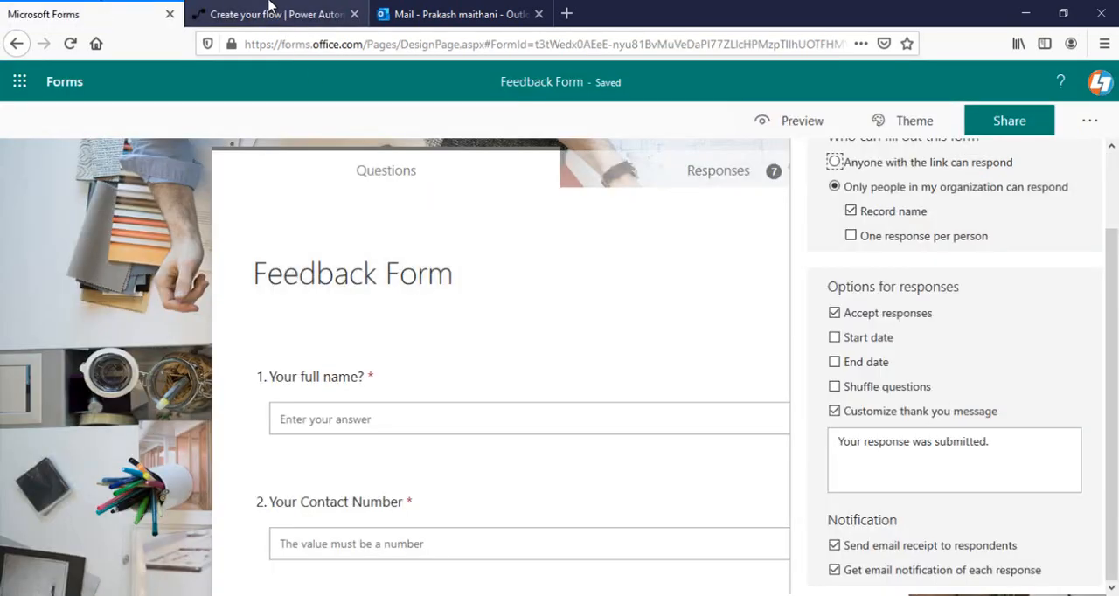
Add a Microsoft Forms 'Get response details' action as the next step.
left_click(277, 13)
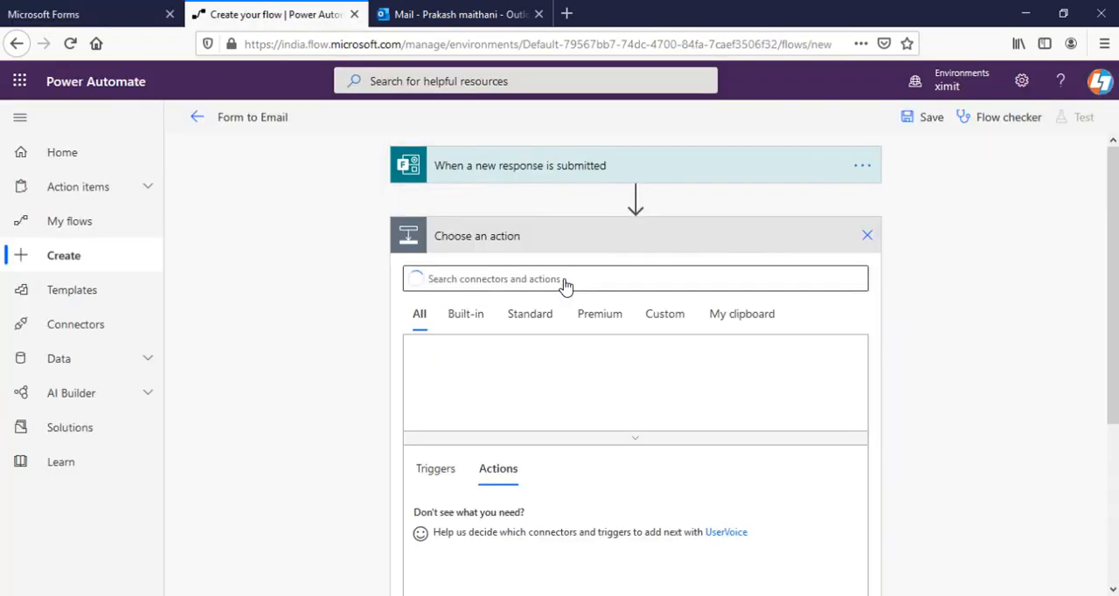
left_click(611, 278)
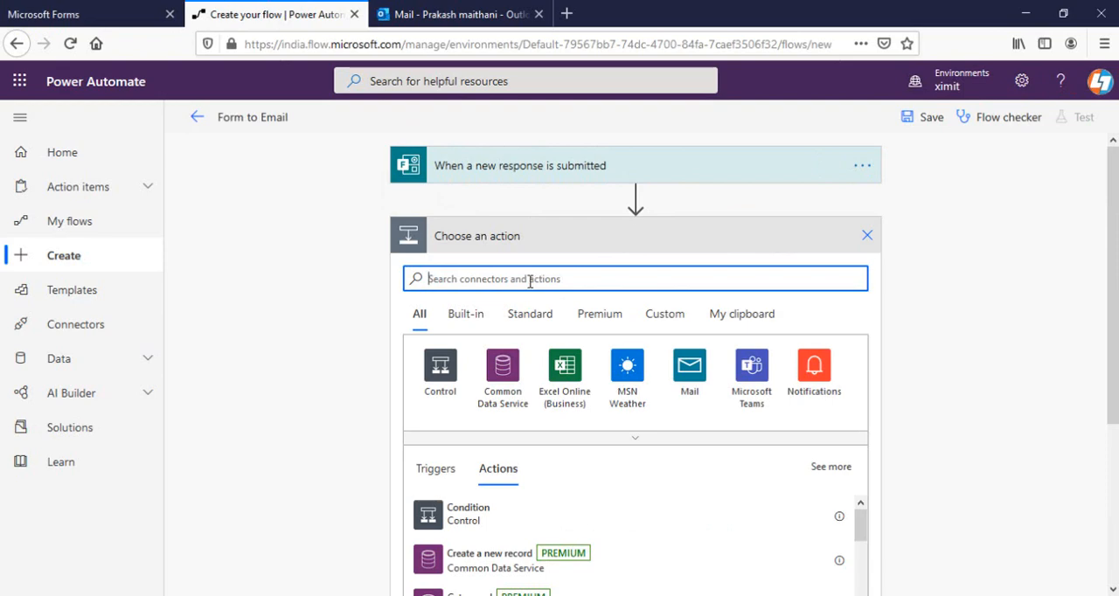
type("form")
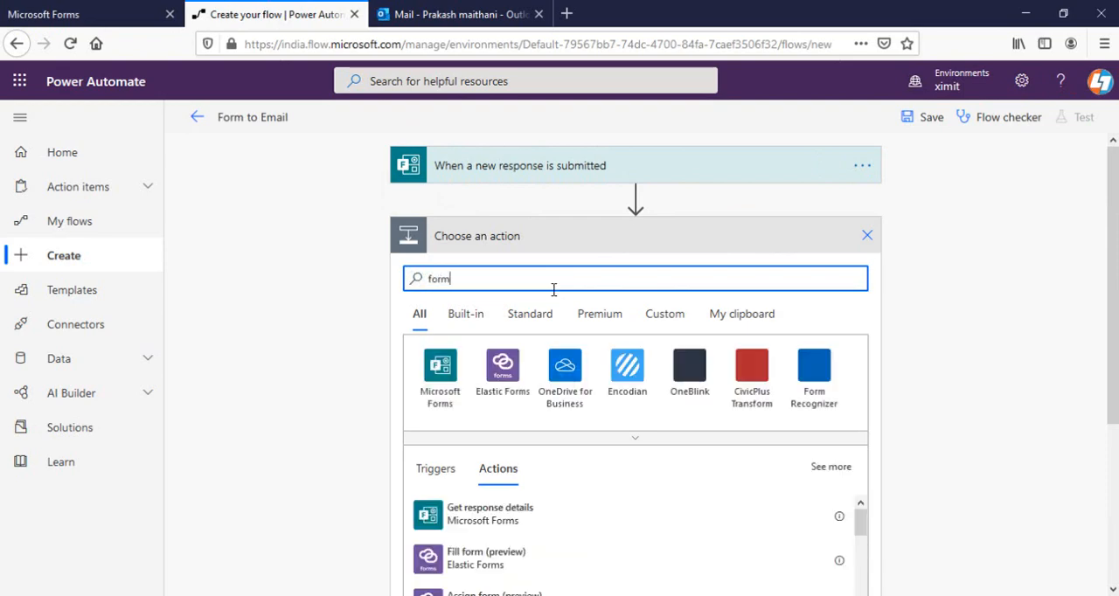
left_click(441, 368)
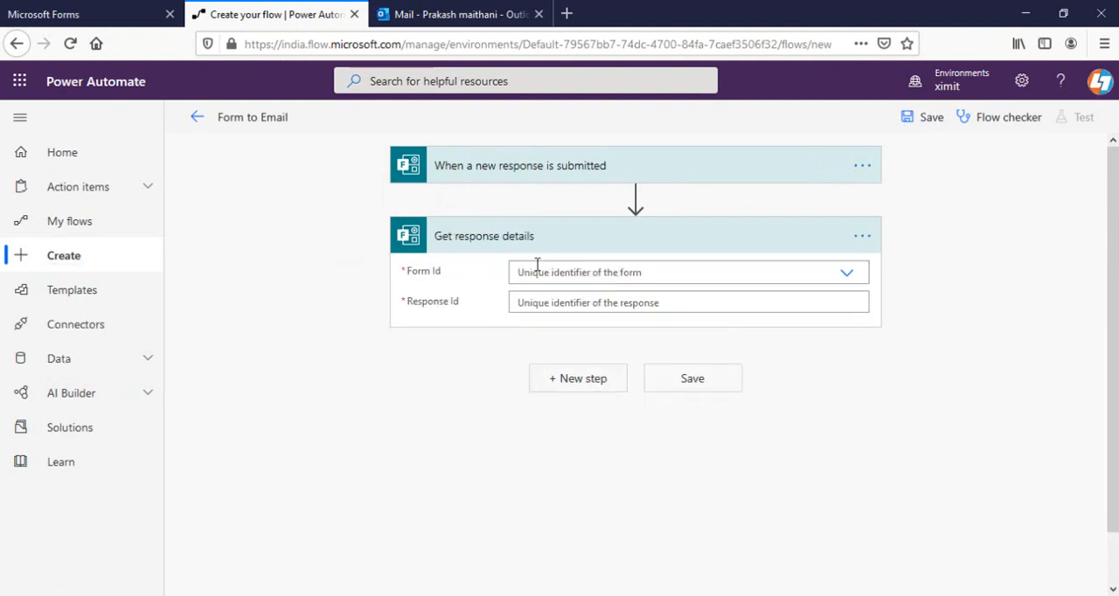
Set Form Id to Feedback Form and Response Id to the trigger's Response Id, then add another step.
left_click(687, 273)
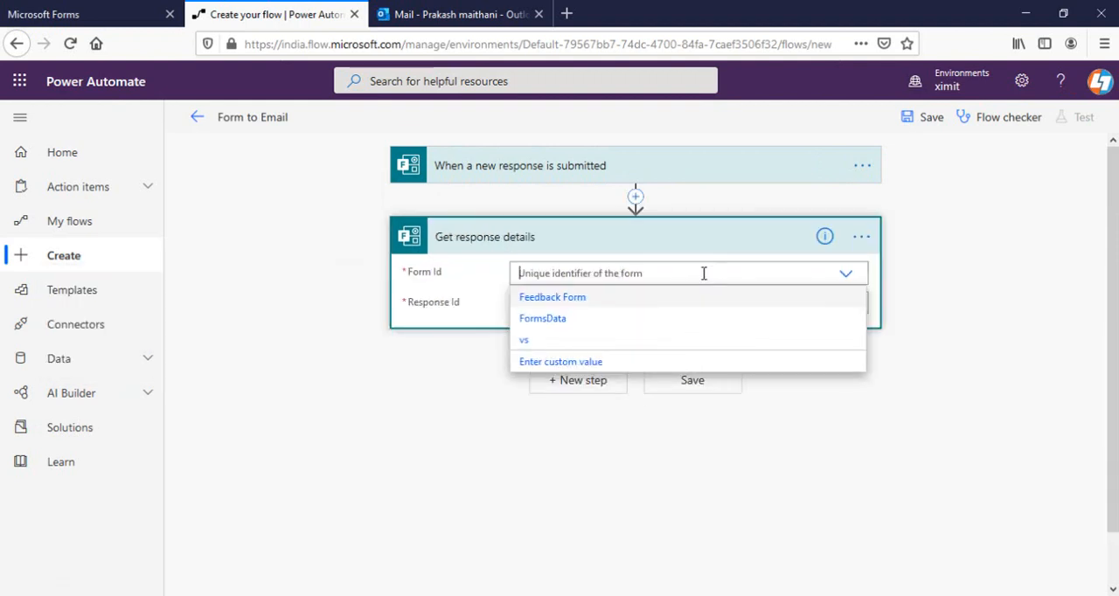
left_click(552, 297)
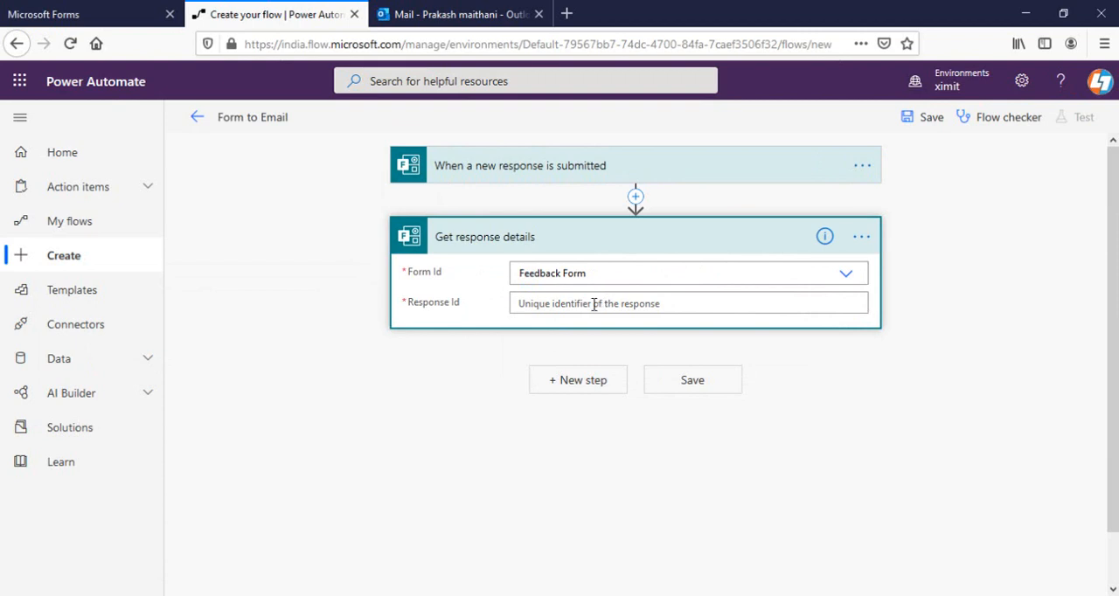
left_click(689, 304)
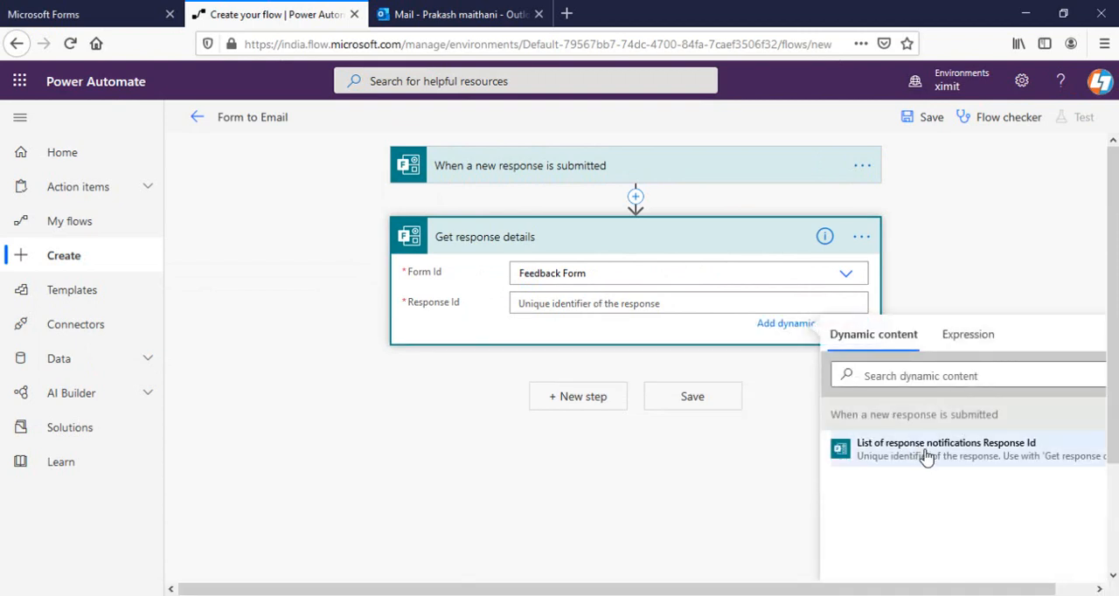
left_click(944, 447)
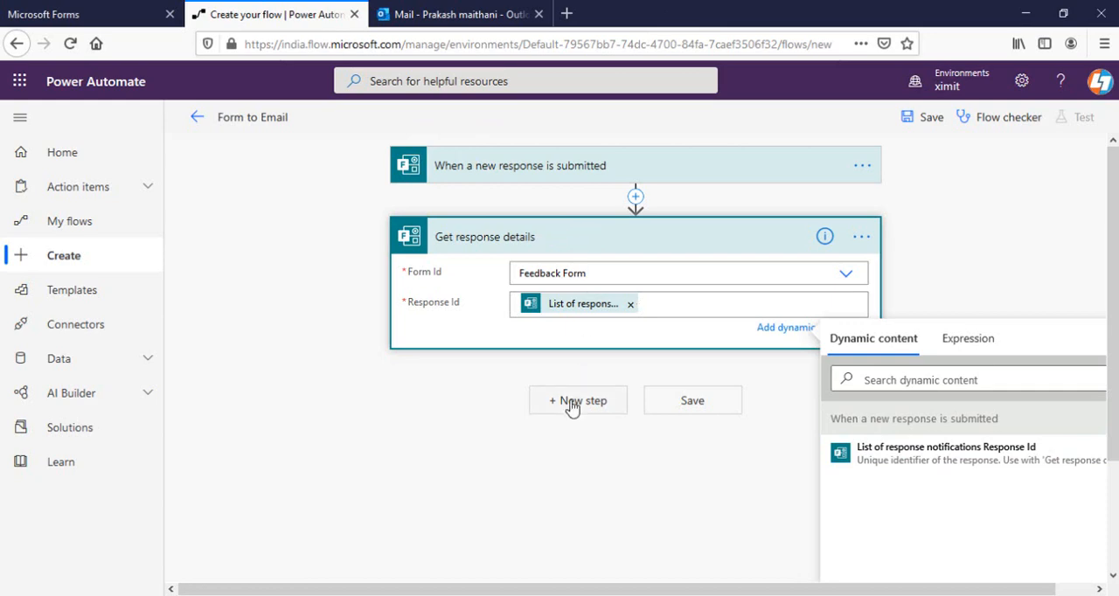
left_click(577, 400)
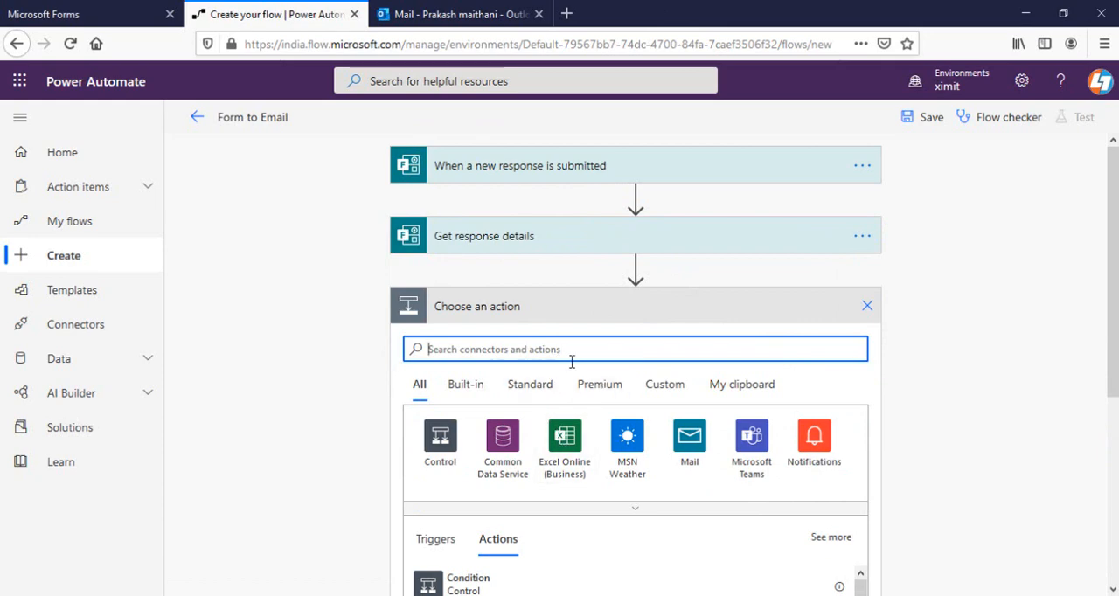
Add the Office 365 Outlook 'Send an email (V2)' action.
type("out")
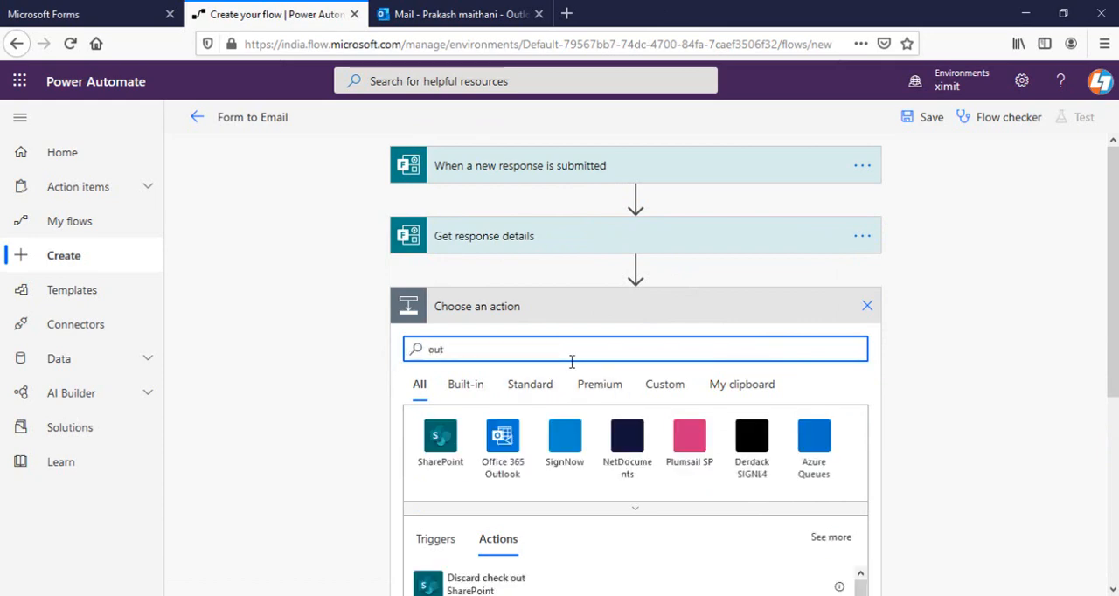
left_click(502, 437)
type("send")
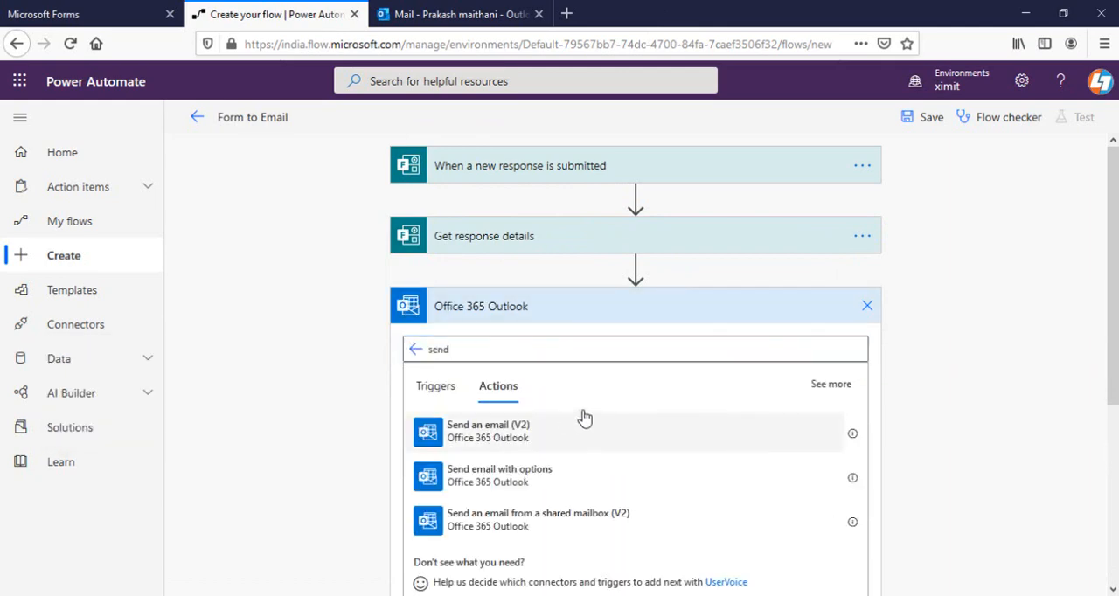
left_click(490, 430)
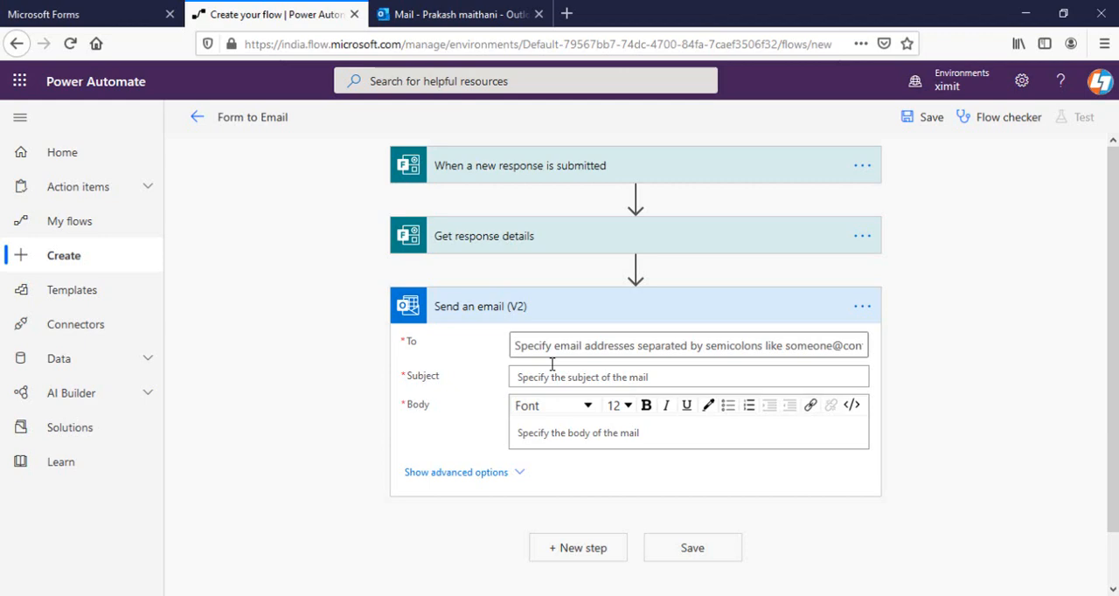
Address the email to the two recipients picked from Suggested People.
left_click(688, 345)
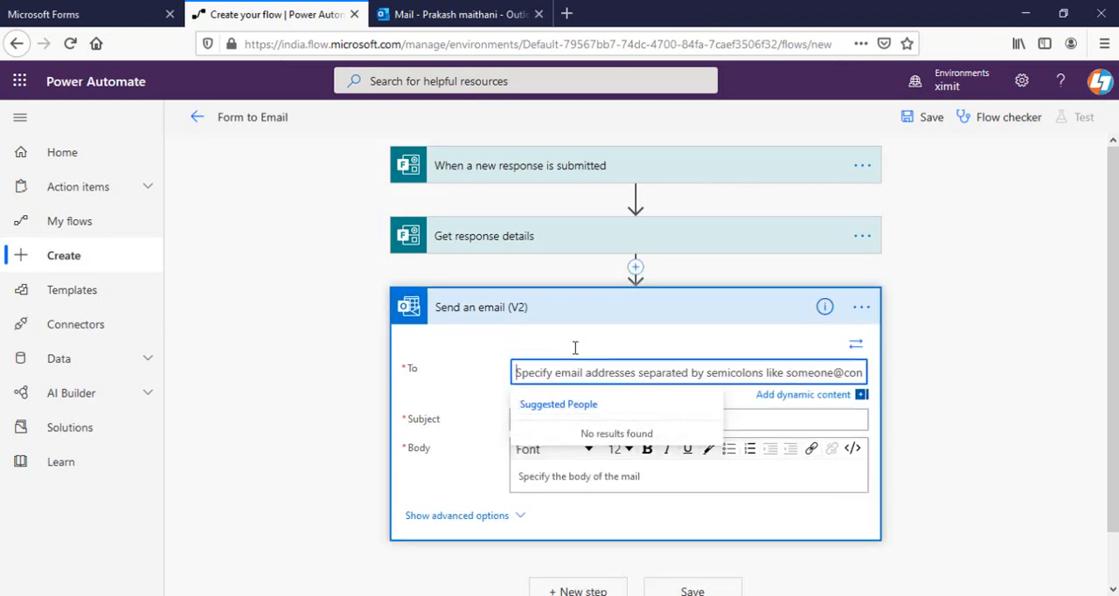
type("prk")
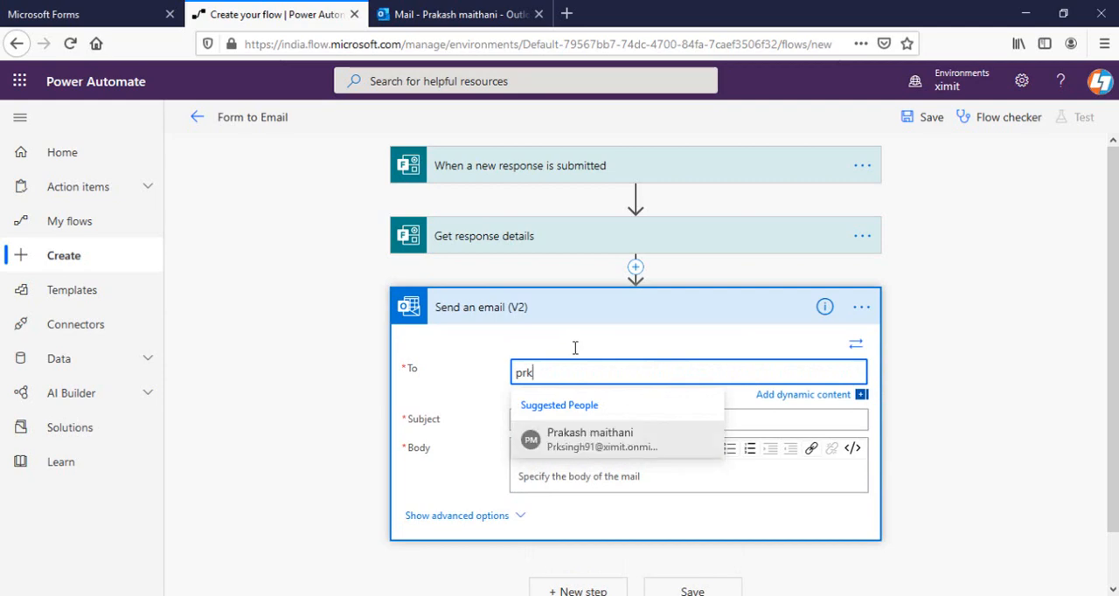
mouse_move(568, 441)
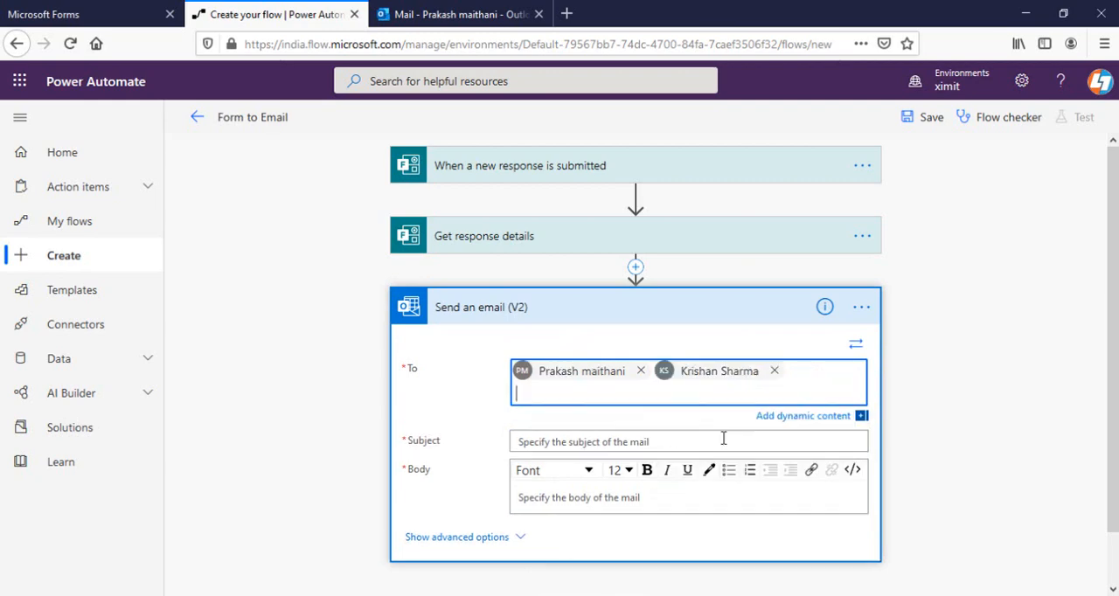
left_click(689, 441)
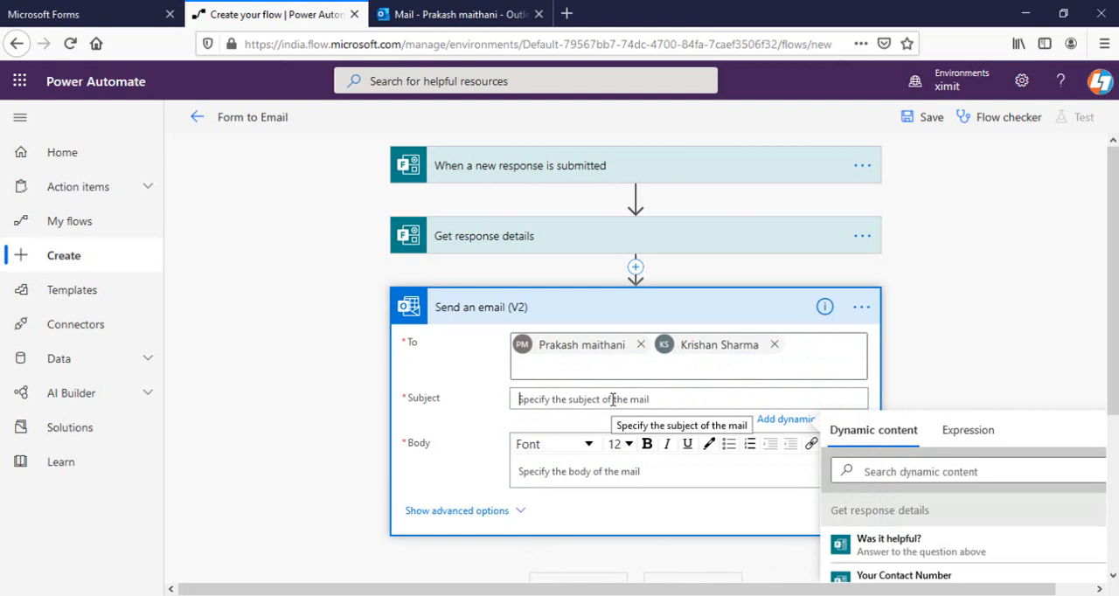
Set the subject to 'A New Response From' followed by the 'Your full name?' answer.
type("Y")
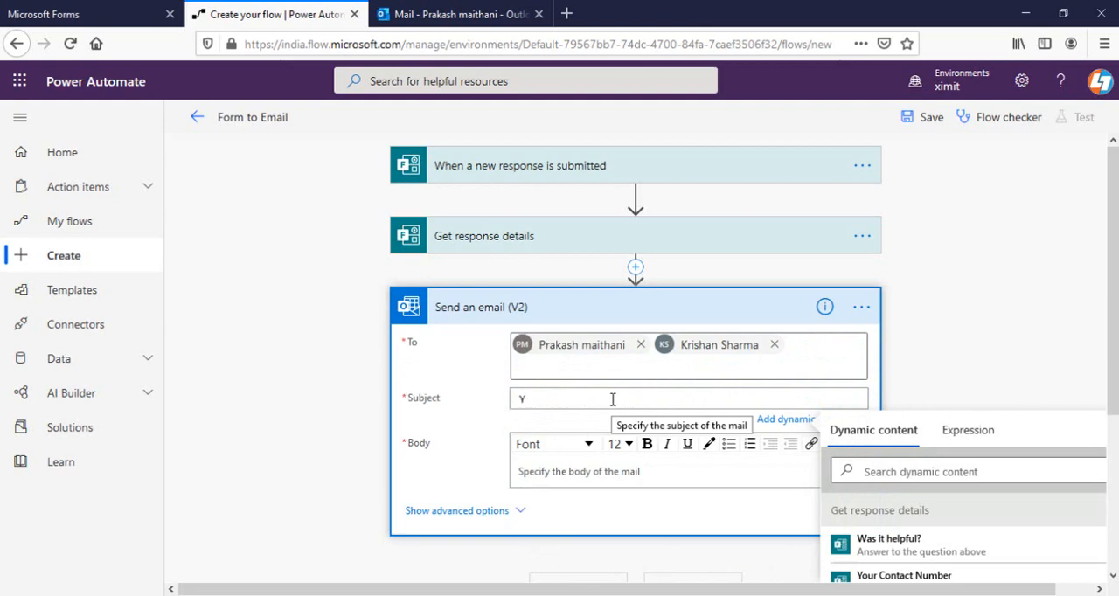
type("A new")
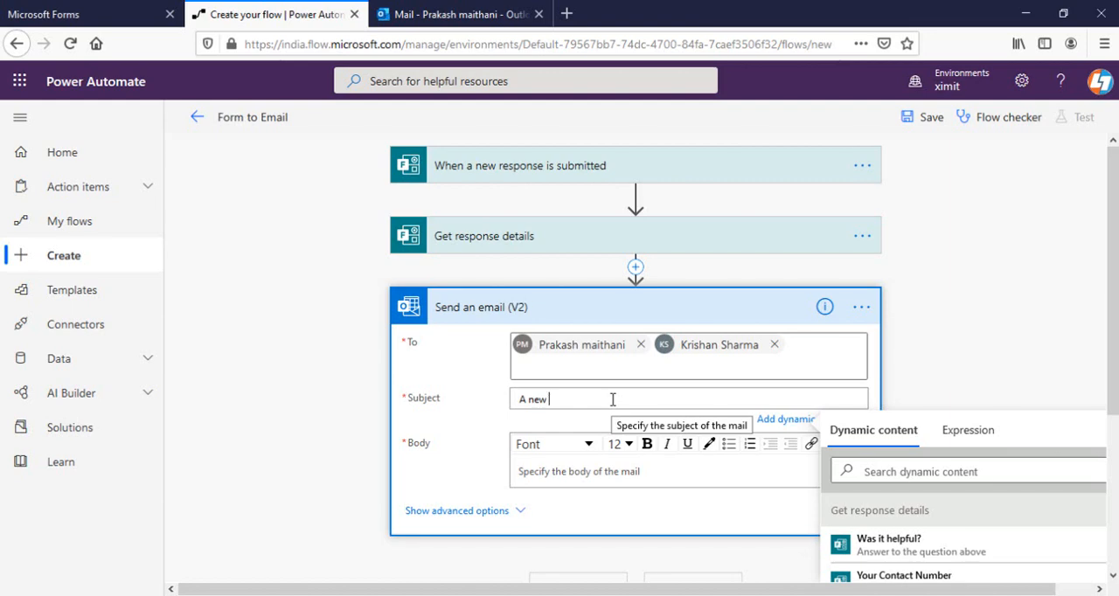
type("New")
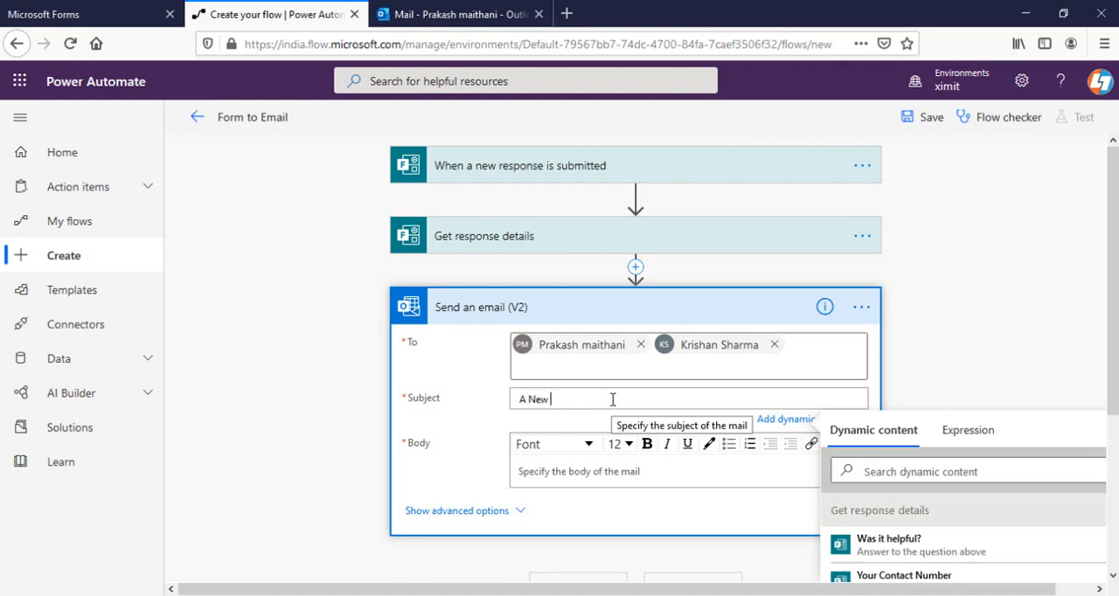
type("Response From")
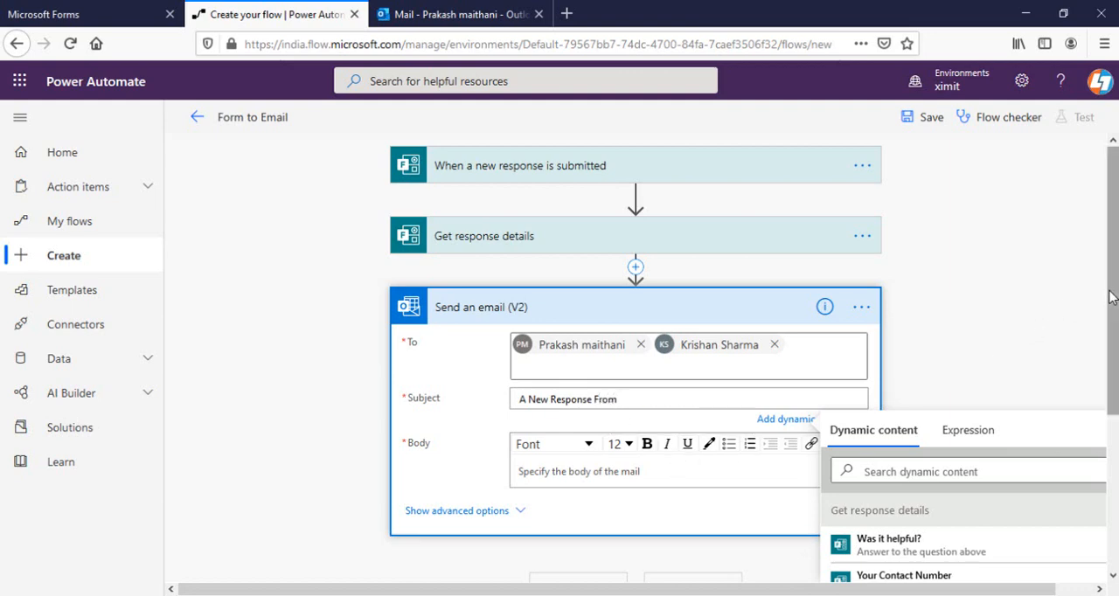
scroll("down", 3)
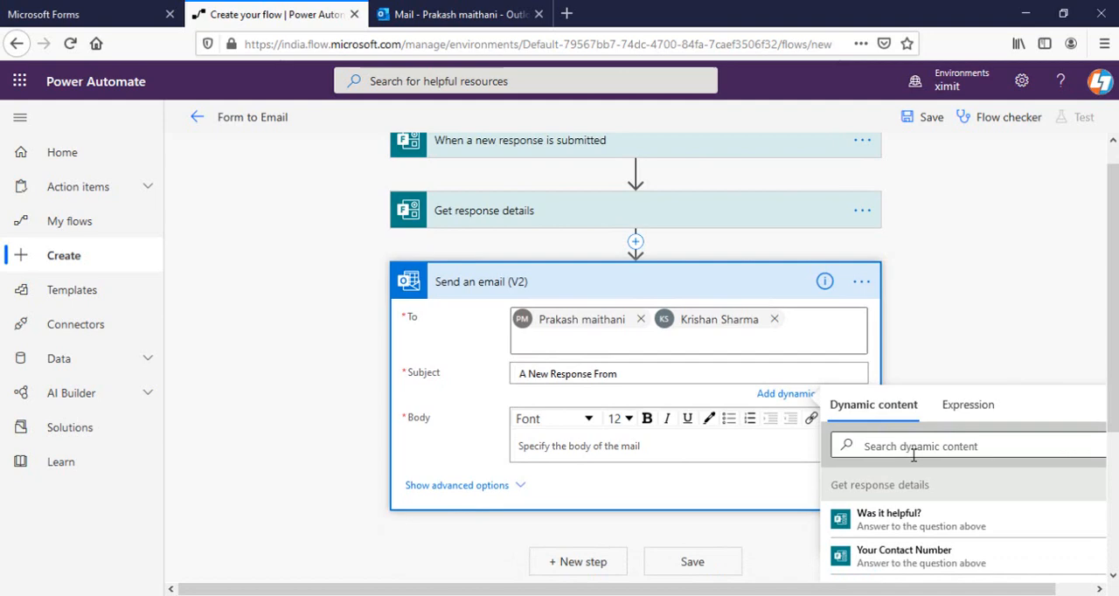
type("you")
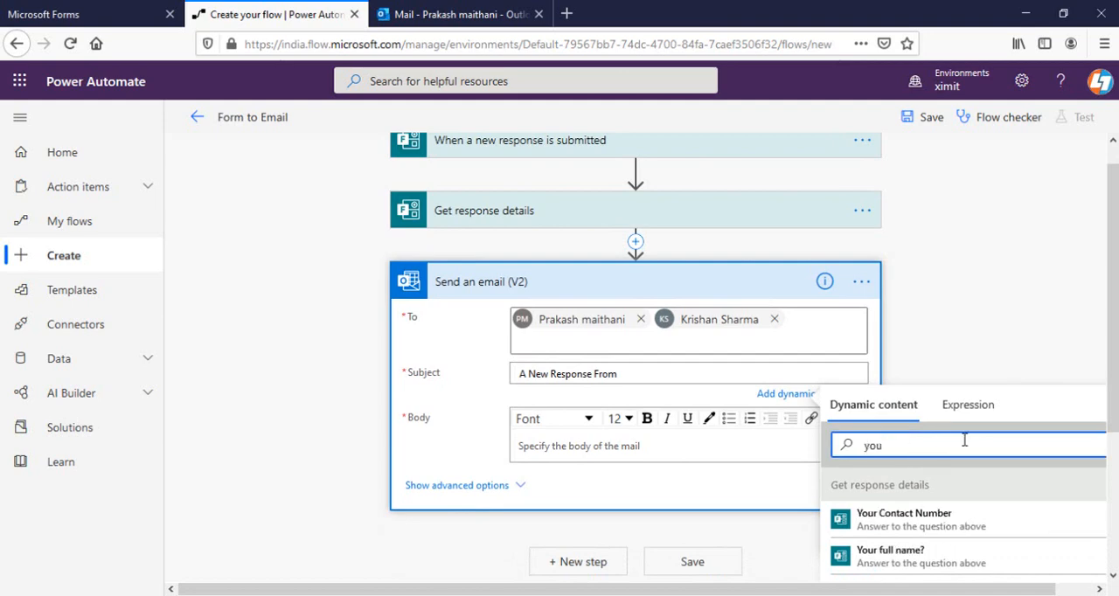
scroll("down", 3)
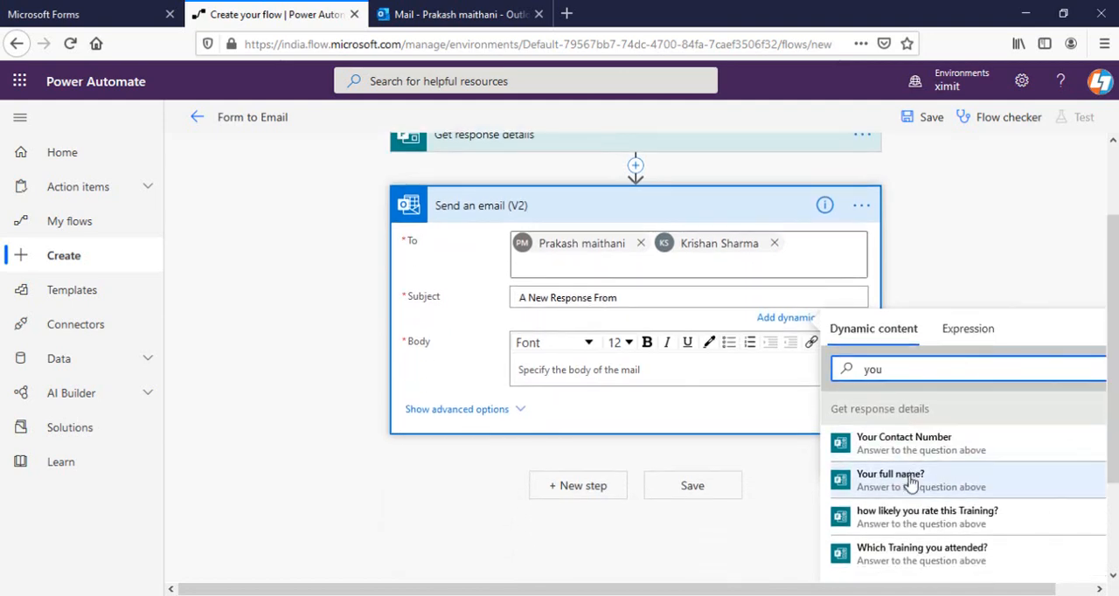
left_click(890, 479)
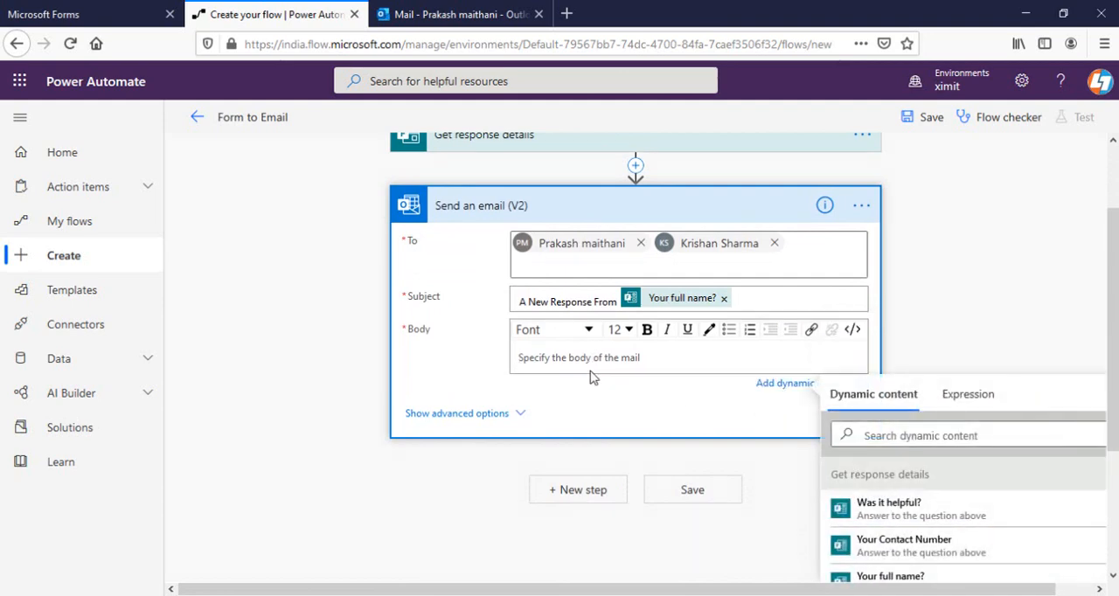
mouse_move(607, 356)
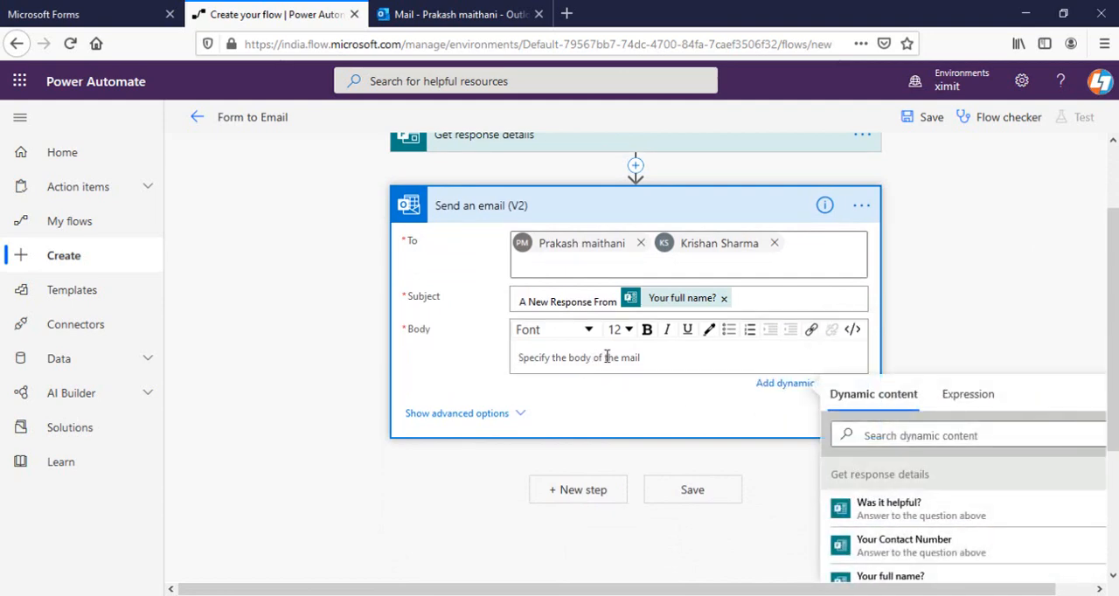
scroll("down", 3)
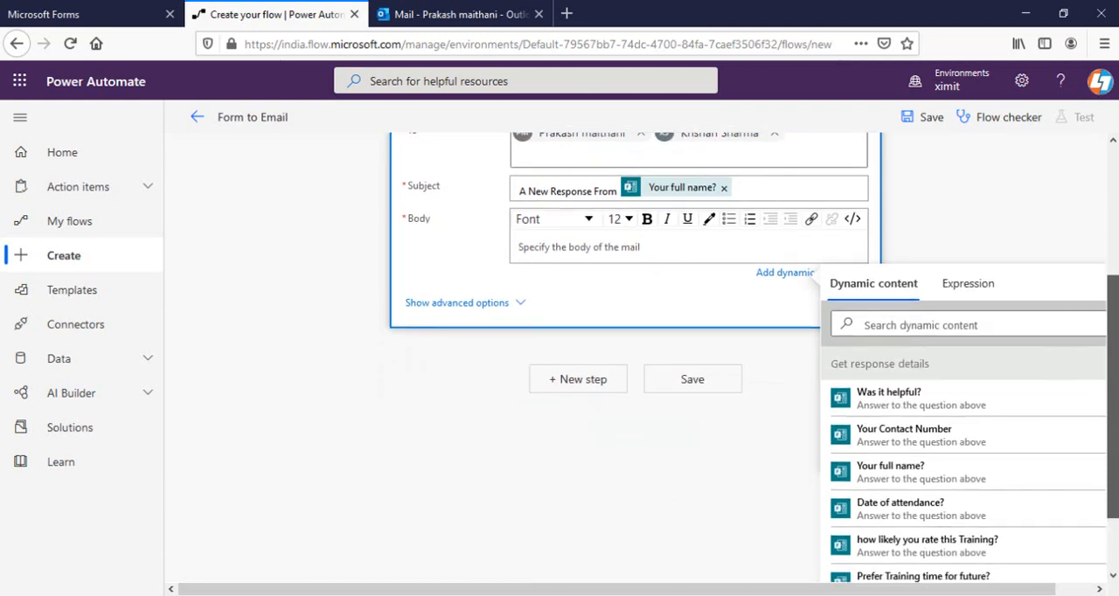
Begin the body with the 'Your full name?' answer plus 'has responded.' and a new line.
left_click(521, 246)
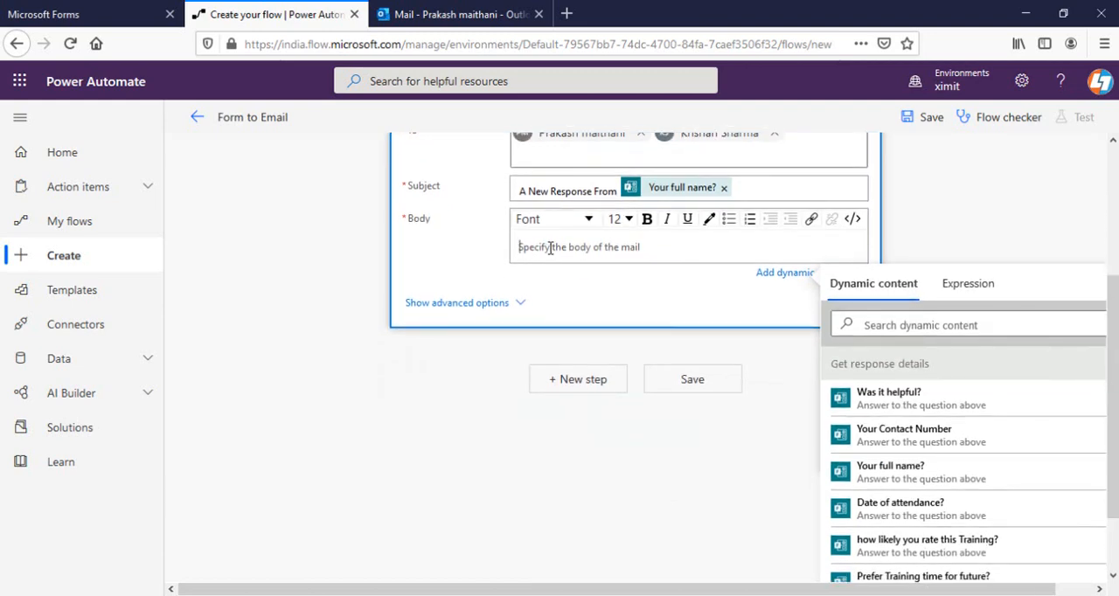
type("you")
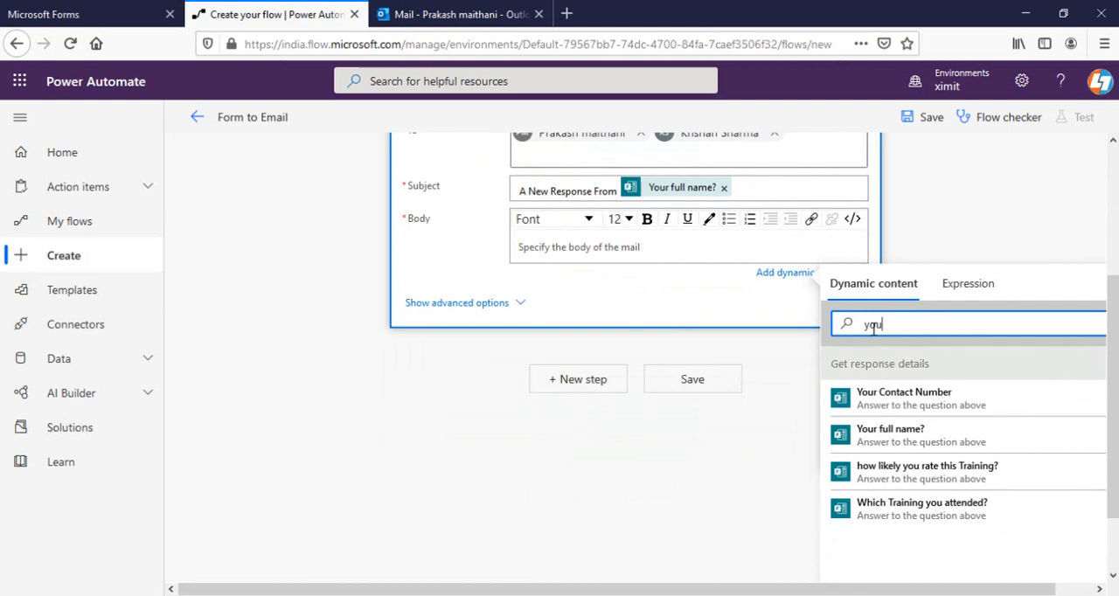
left_click(889, 434)
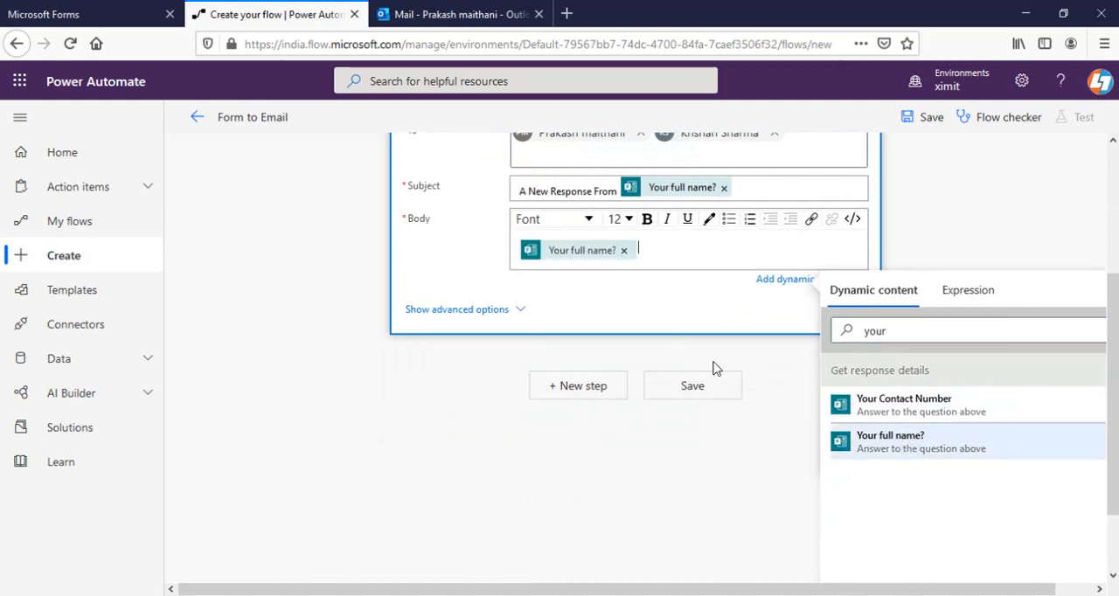
type("has resp")
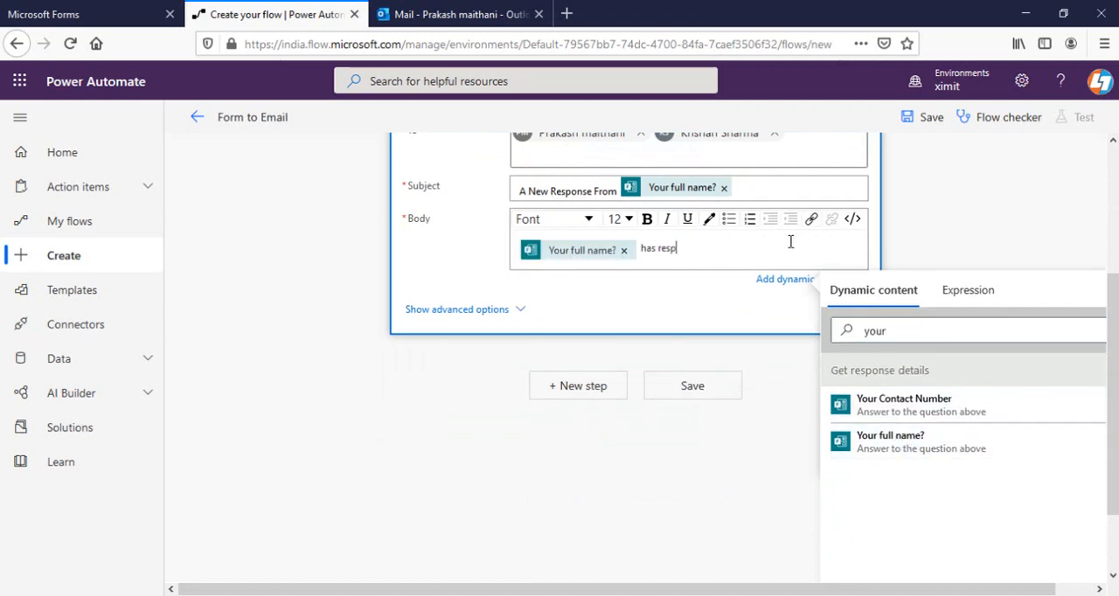
type("onded")
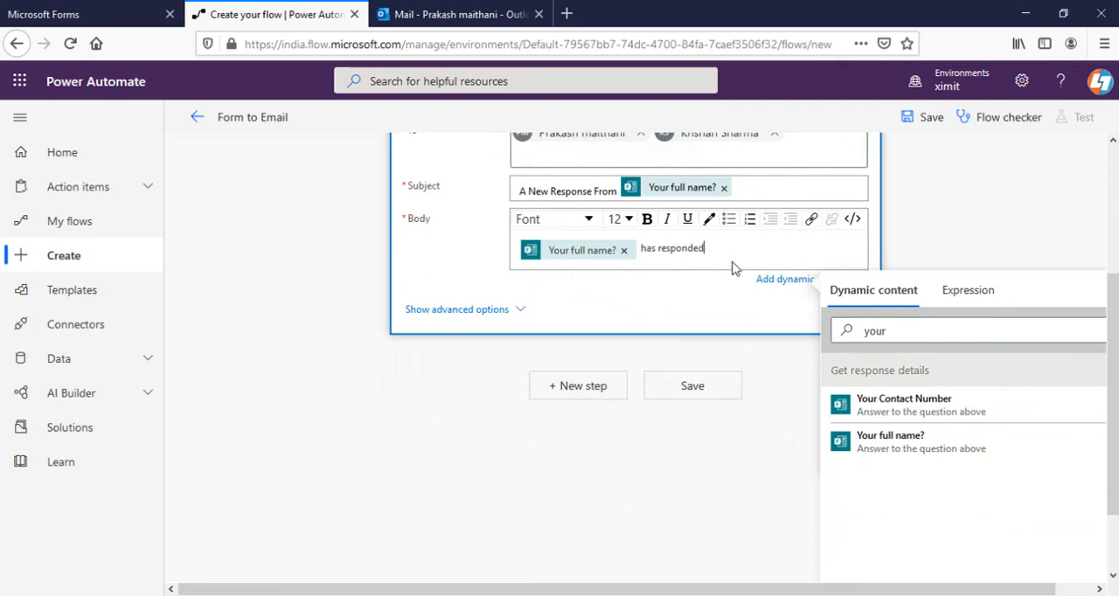
key("enter")
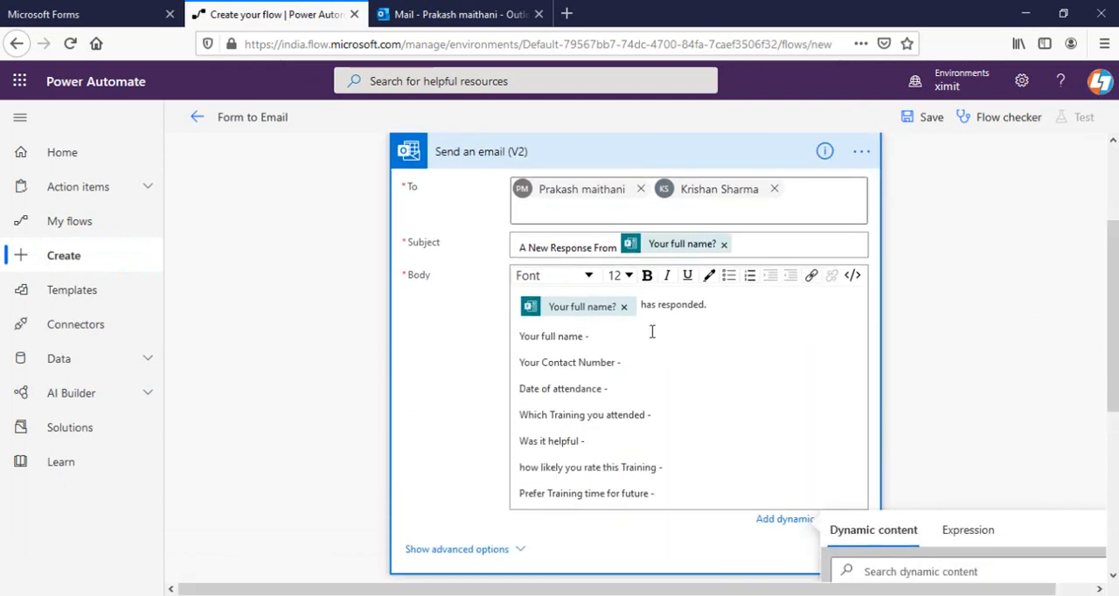
Insert the contact number and attendance date answers after their labels in the body.
scroll("down", 3)
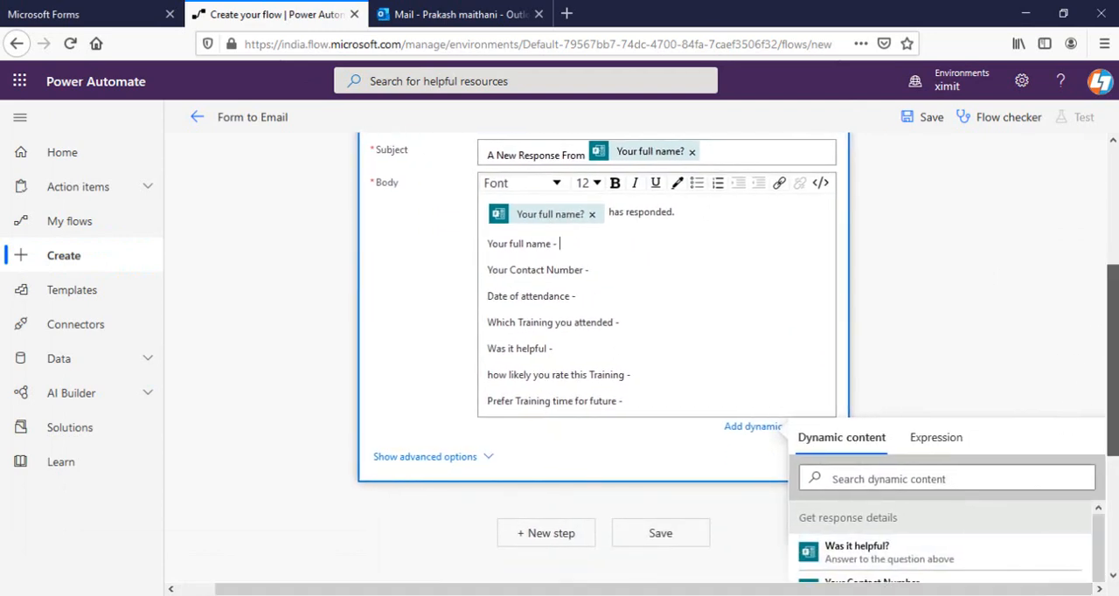
scroll("down", 3)
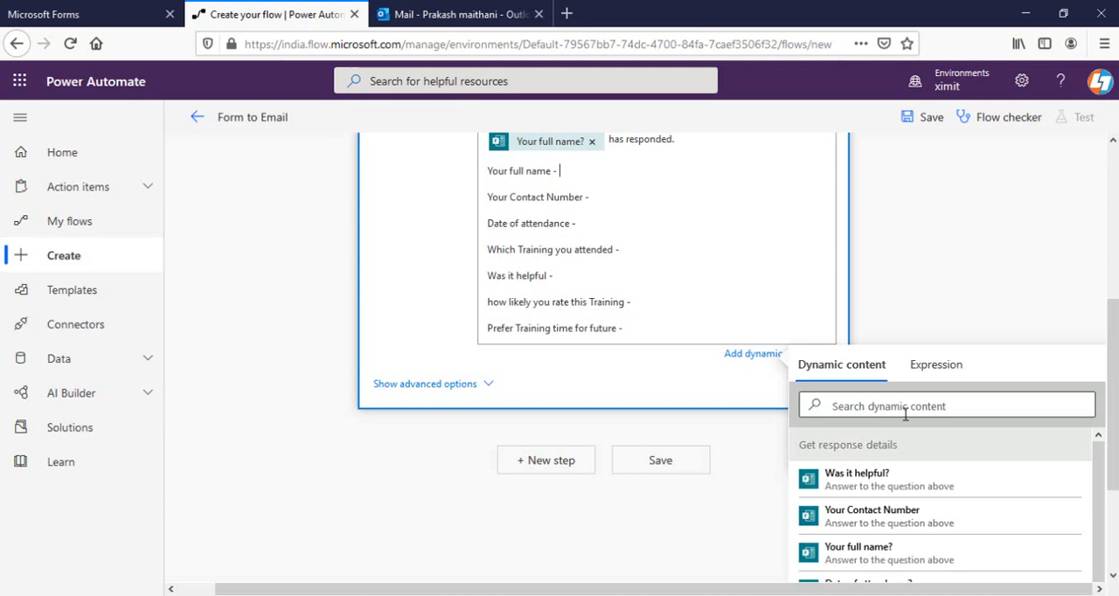
type("y")
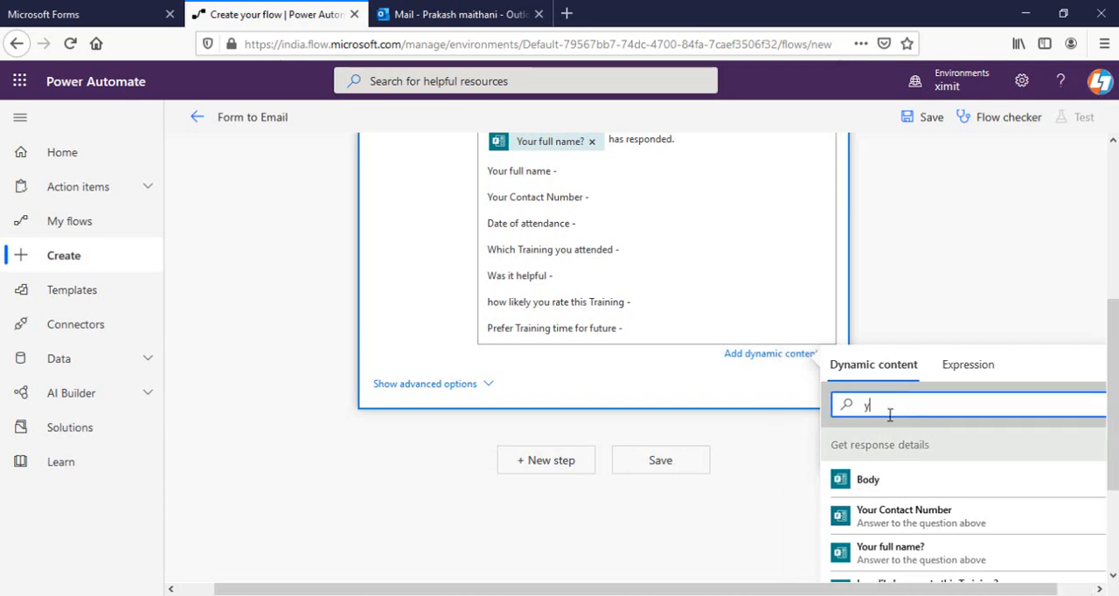
type("ou")
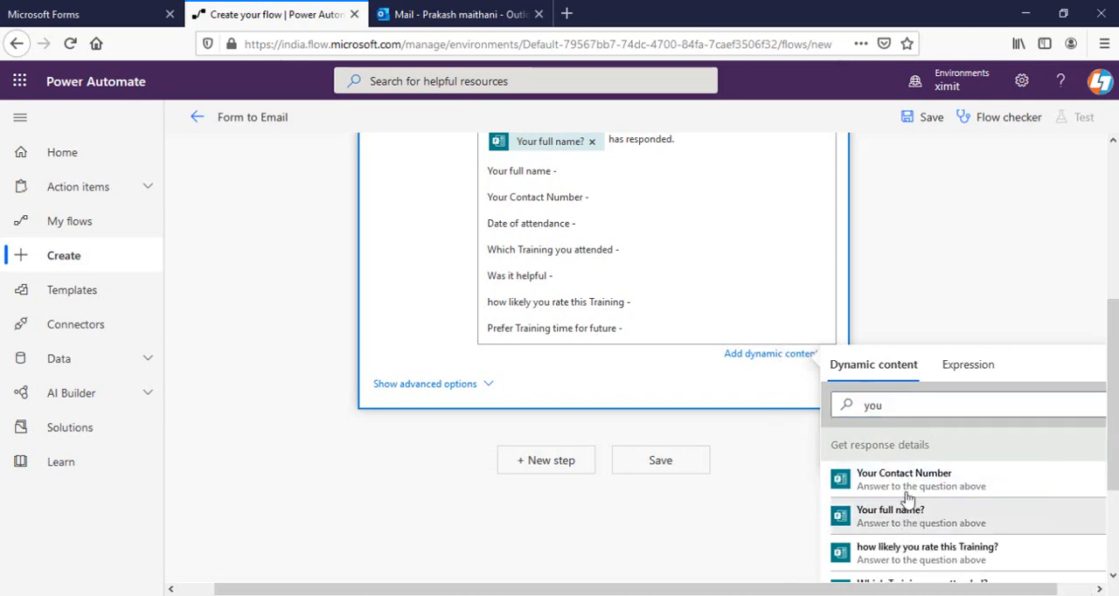
left_click(889, 510)
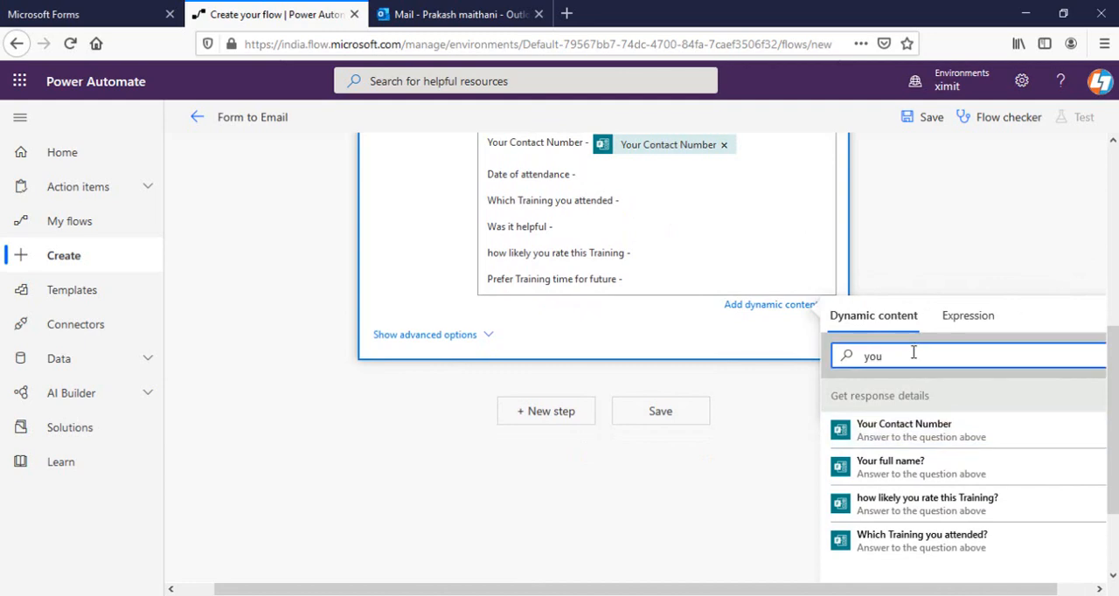
type("date")
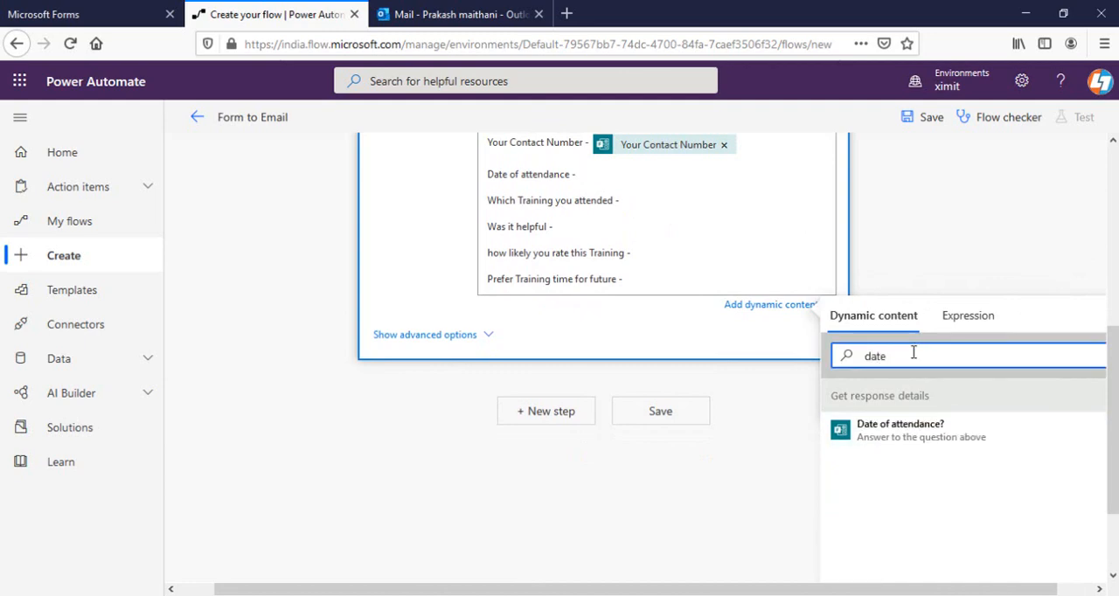
left_click(901, 423)
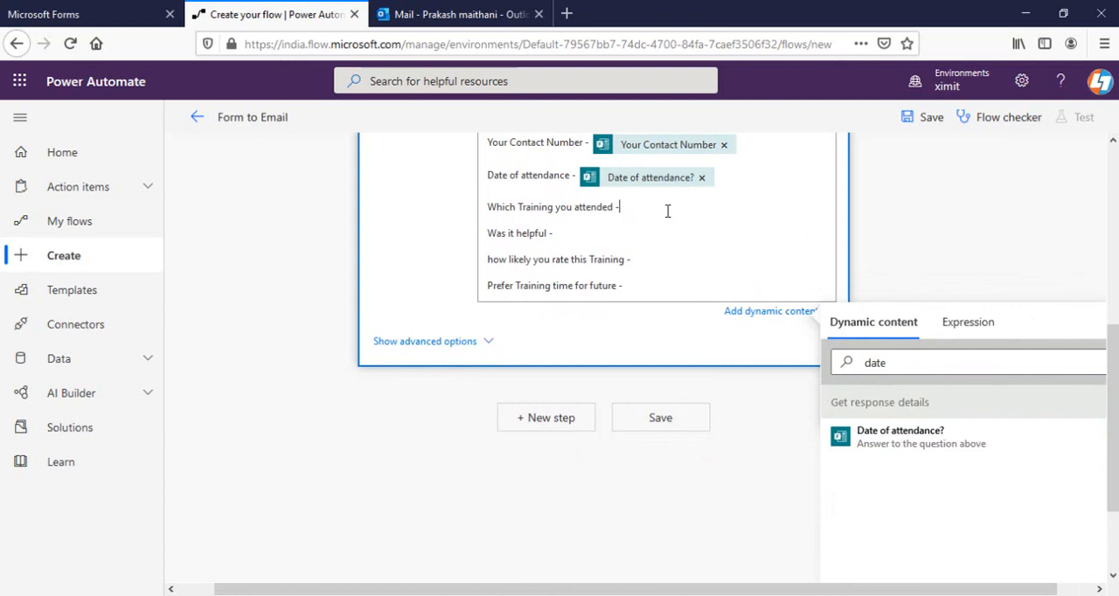
Insert the training attended and training rating answers after their labels.
type("w")
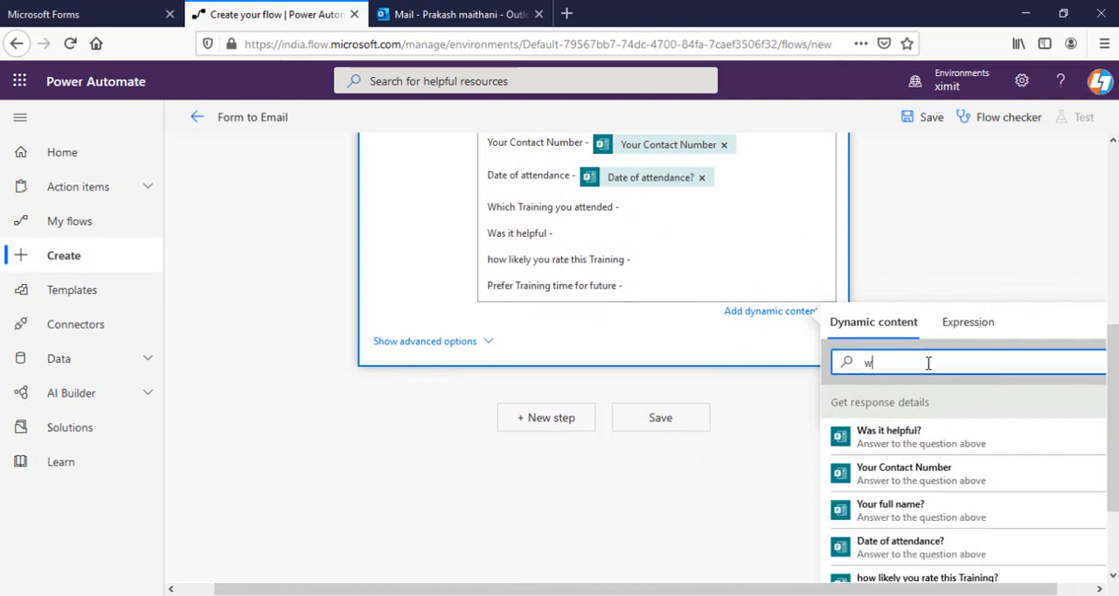
type("hi")
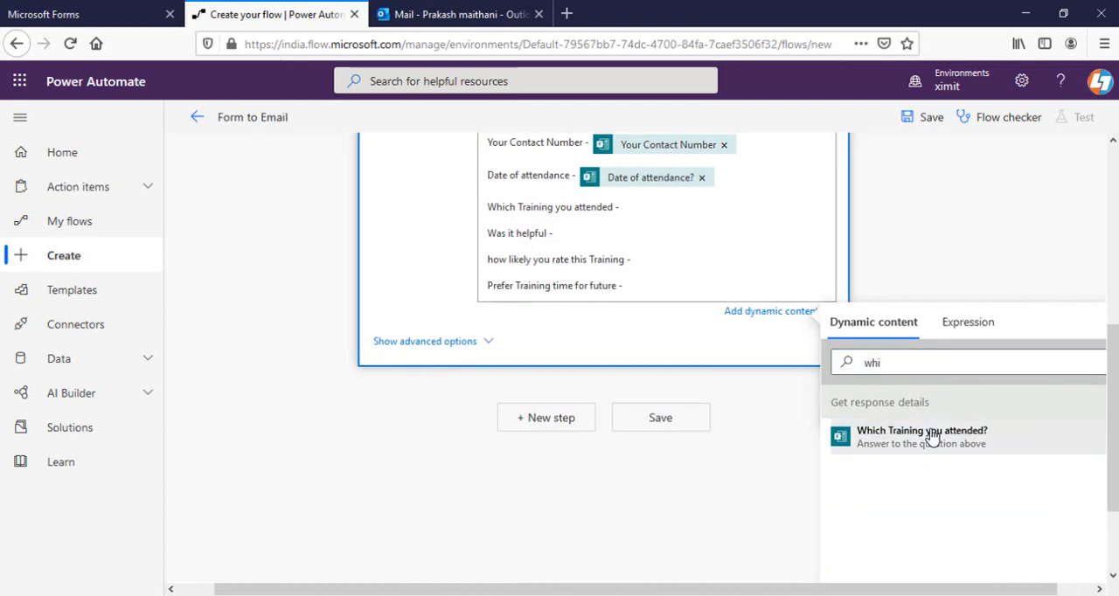
left_click(921, 437)
type("was")
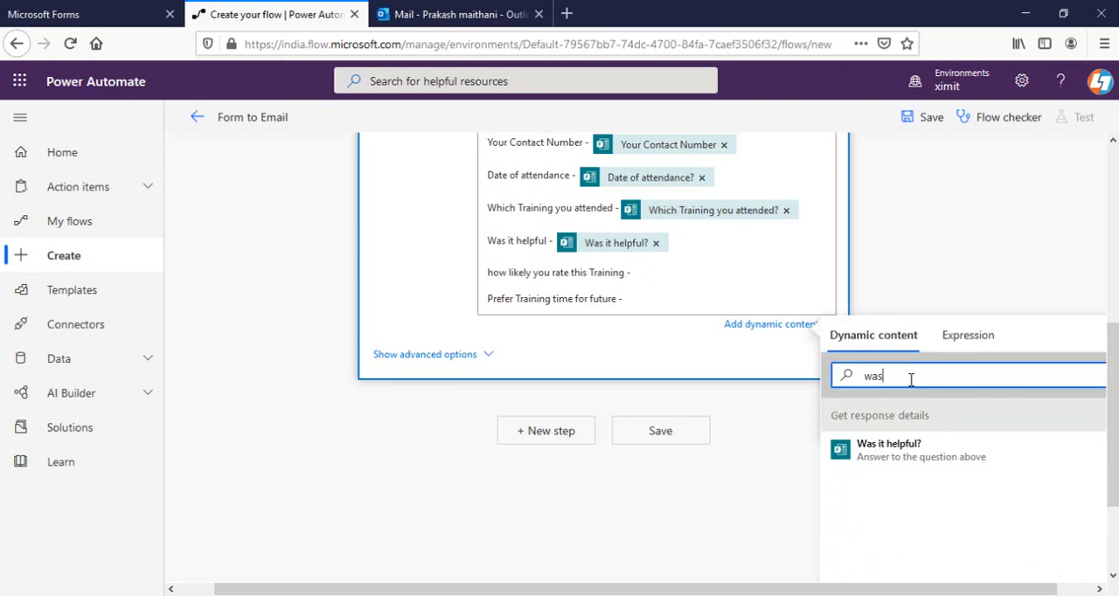
type("how")
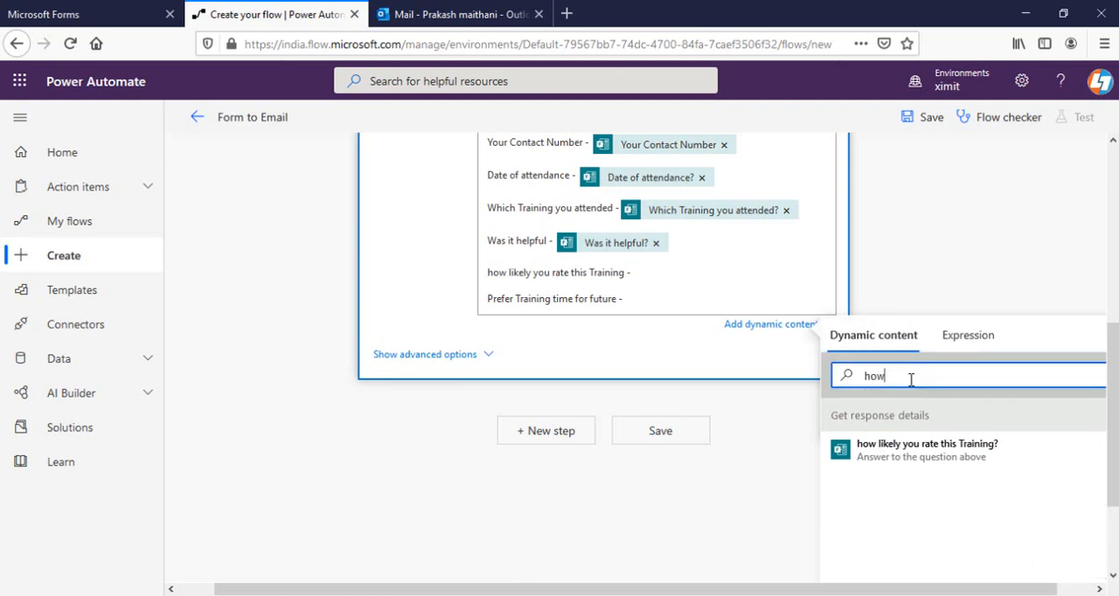
left_click(926, 449)
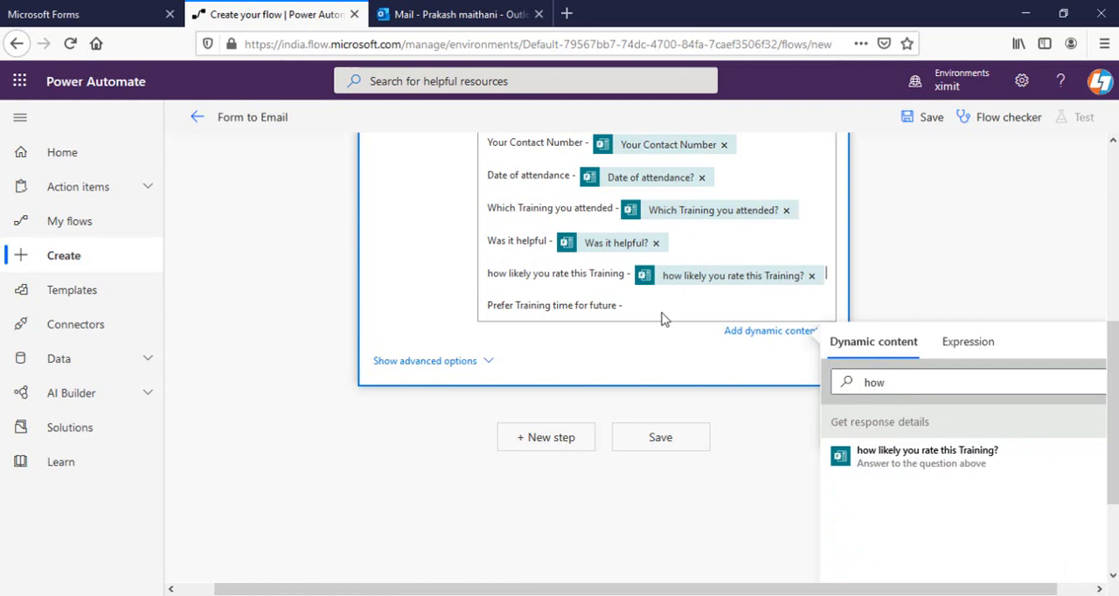
Insert the preferred training time answer after its label and save the flow.
left_click(962, 381)
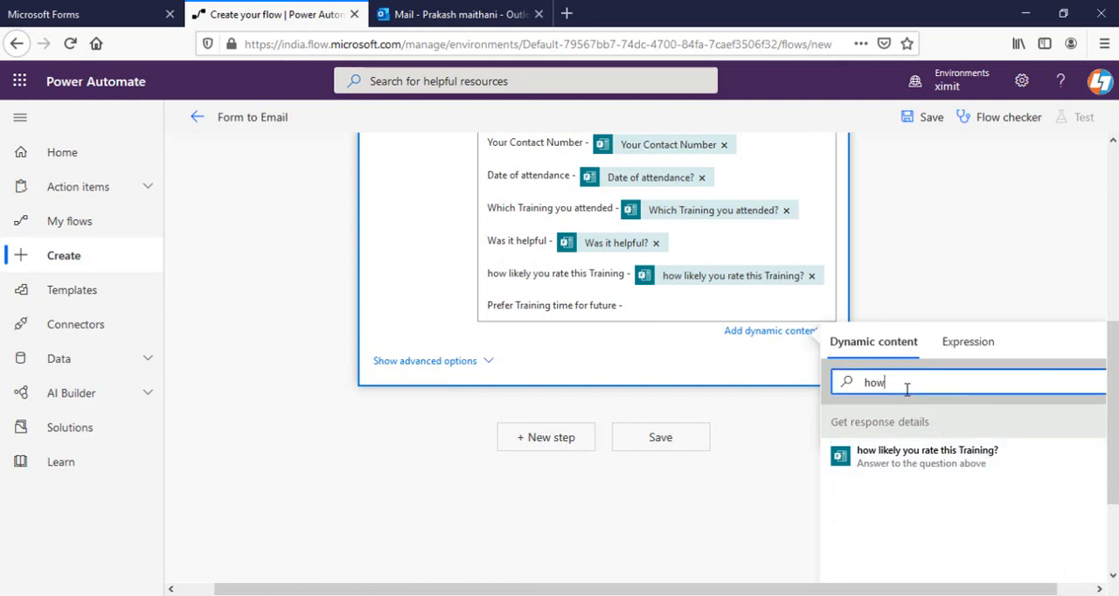
type("pr")
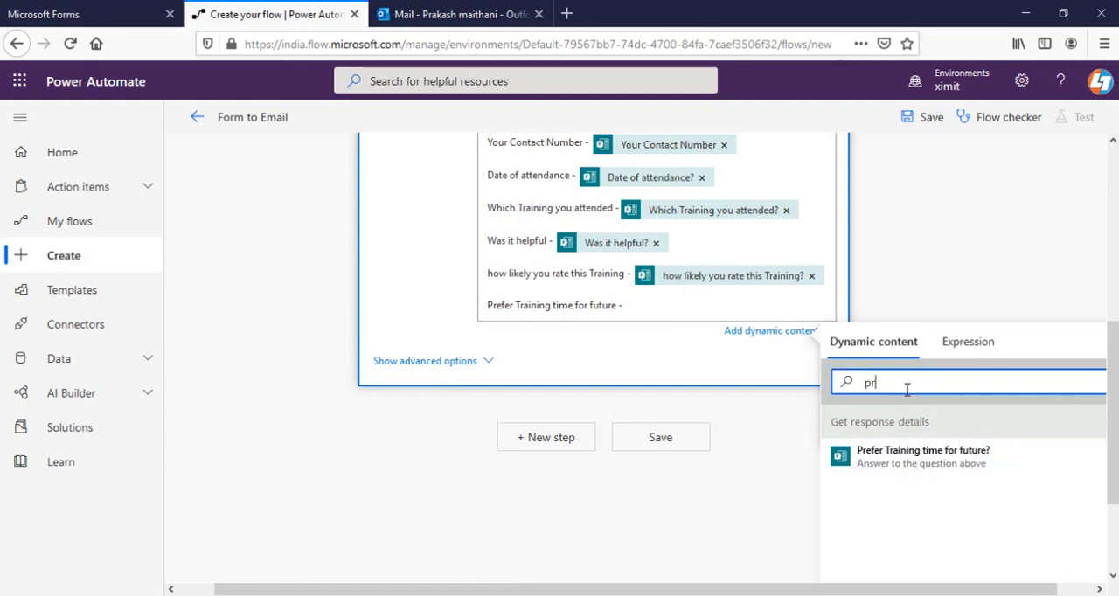
left_click(923, 454)
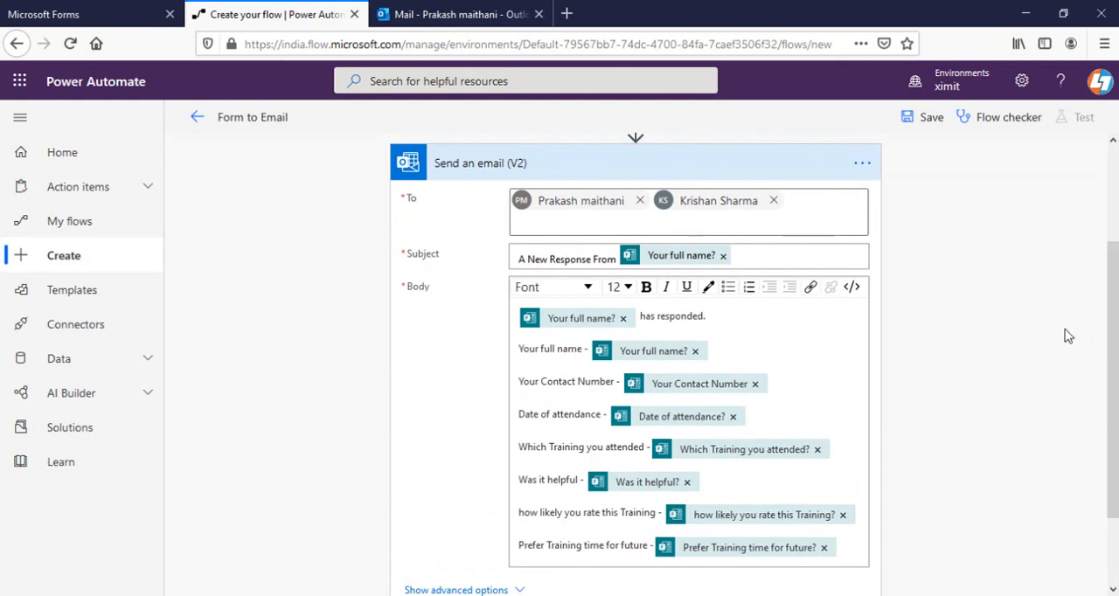
mouse_move(894, 359)
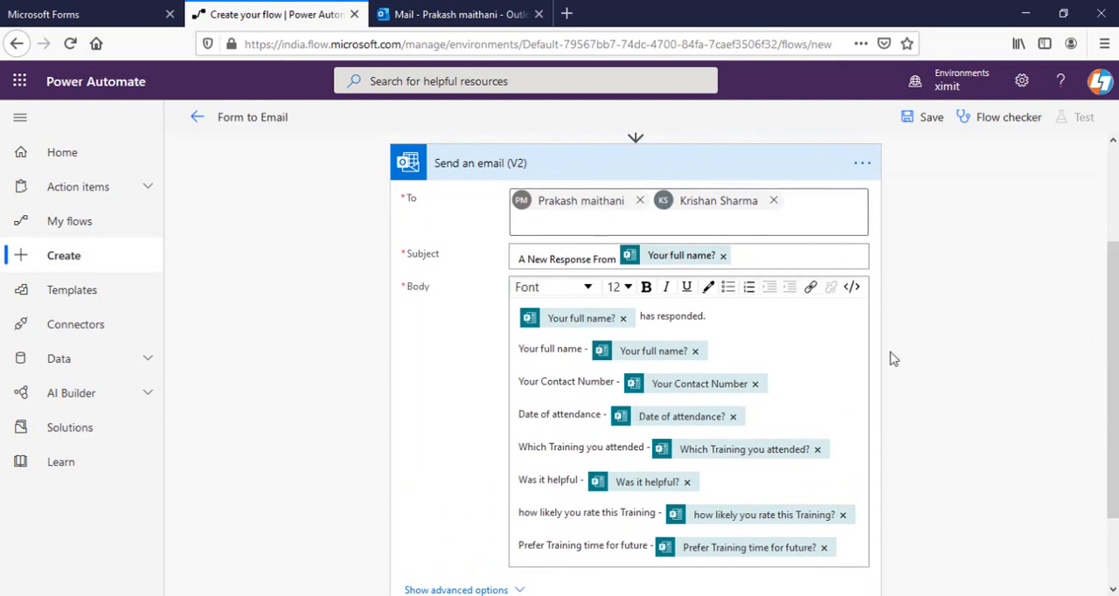
left_click(923, 117)
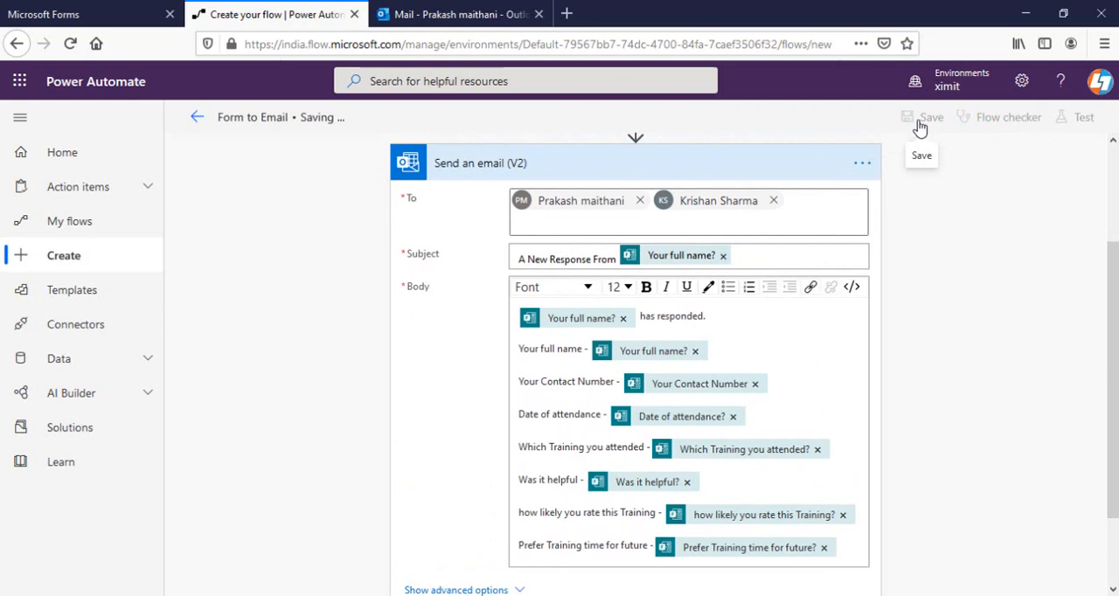
Check the Outlook mailbox, return to the saved flow, then go to the Feedback Form.
left_click(455, 14)
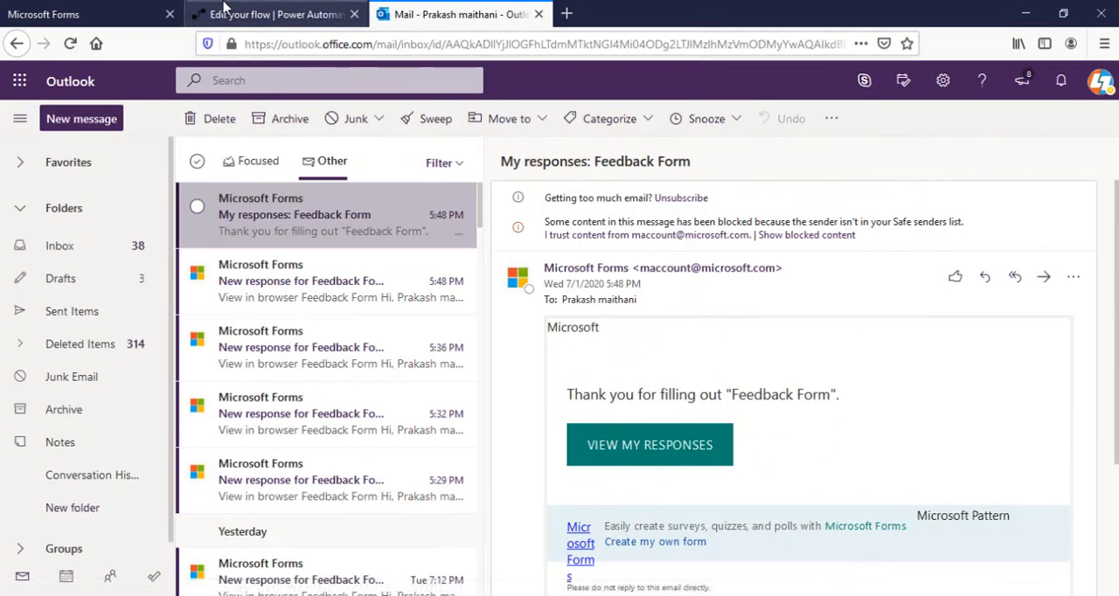
left_click(271, 14)
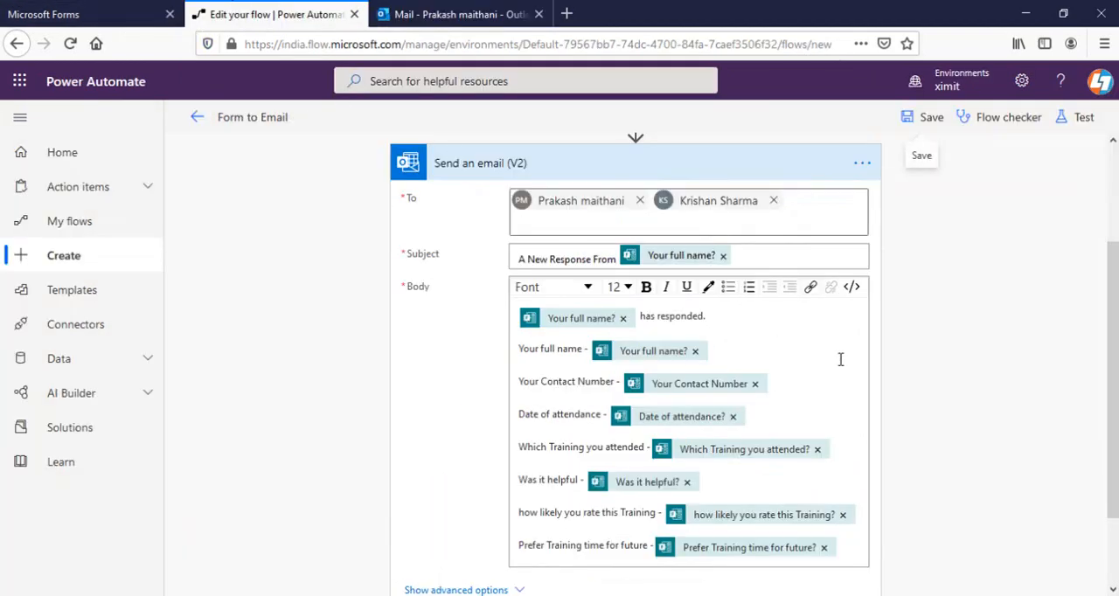
left_click(930, 116)
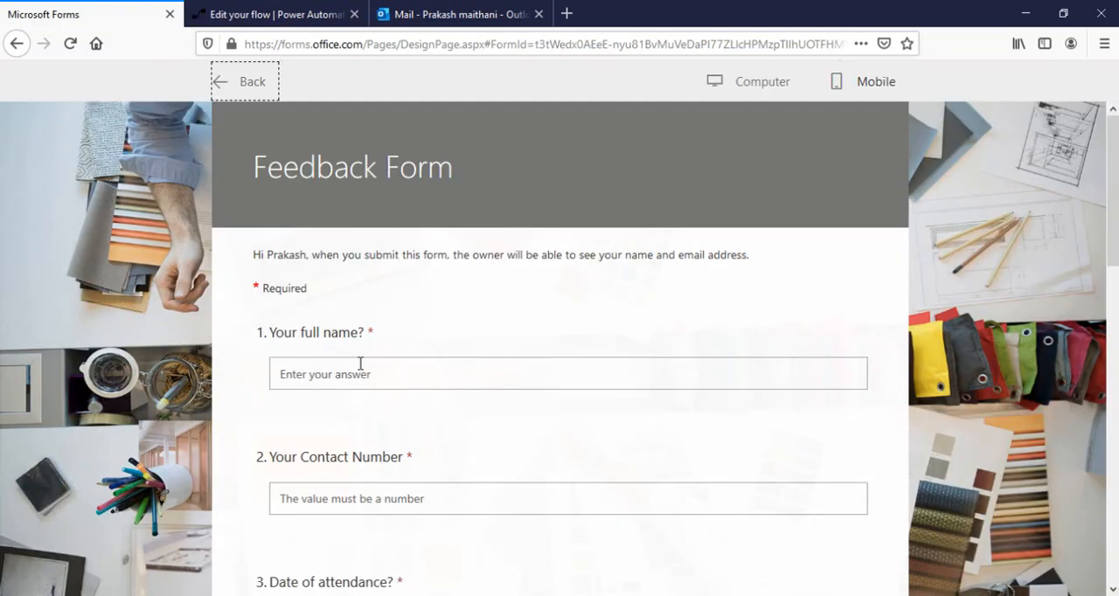
Answer name Mike, number 4534534, attendance date June 10, training PowerApps.
type("Mike")
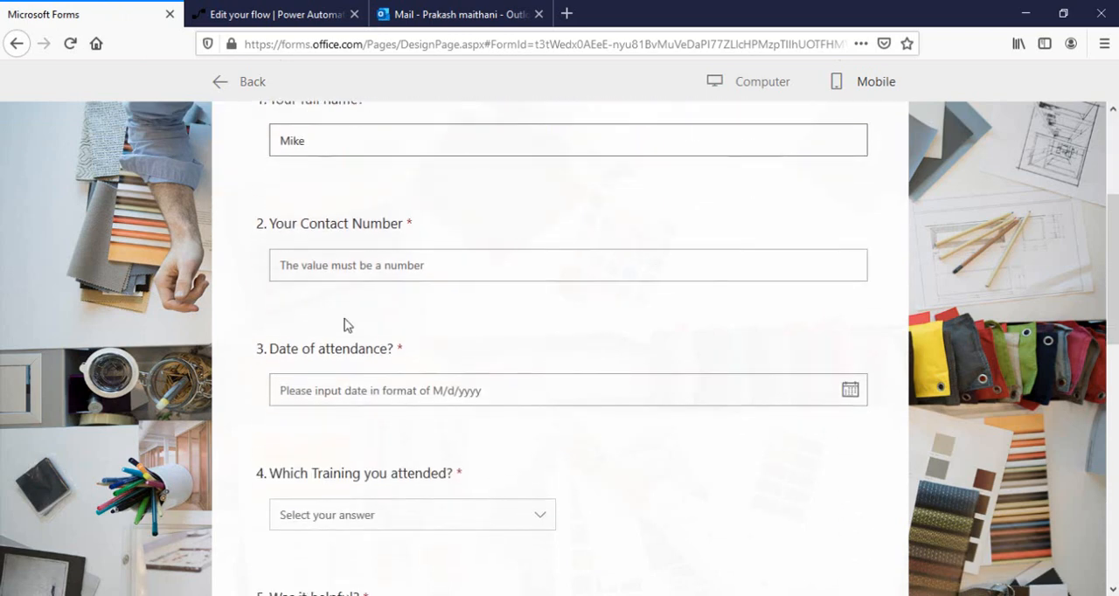
type("4534534")
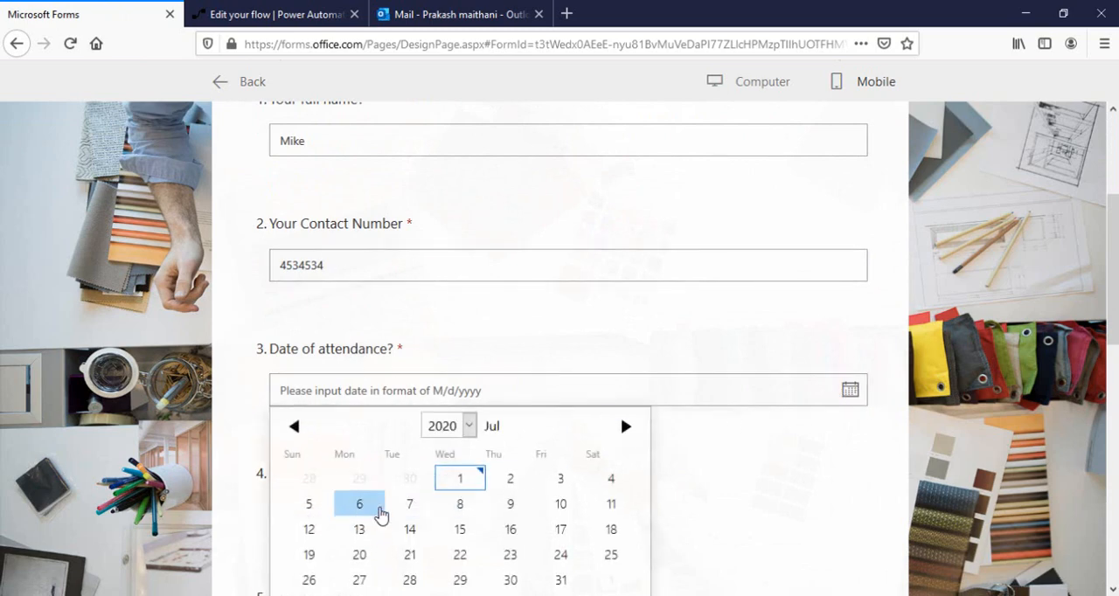
left_click(293, 426)
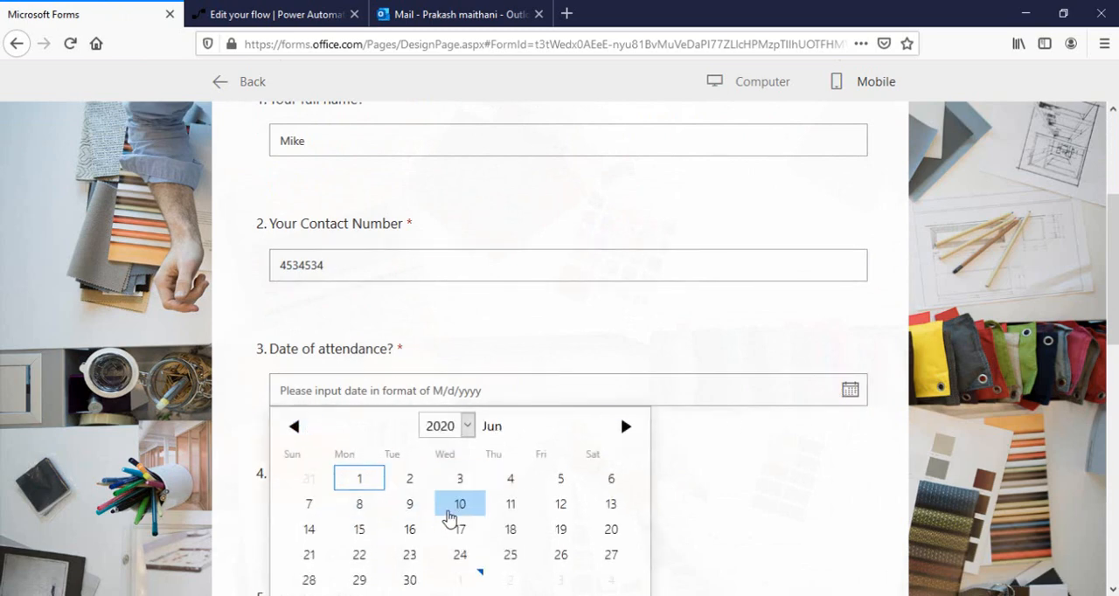
left_click(460, 504)
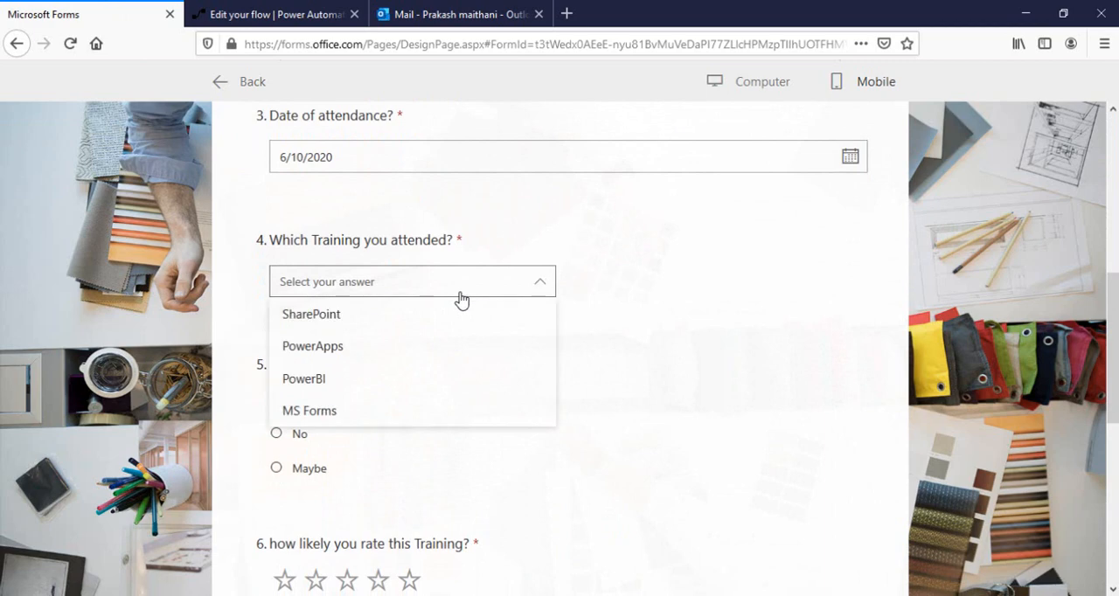
left_click(311, 346)
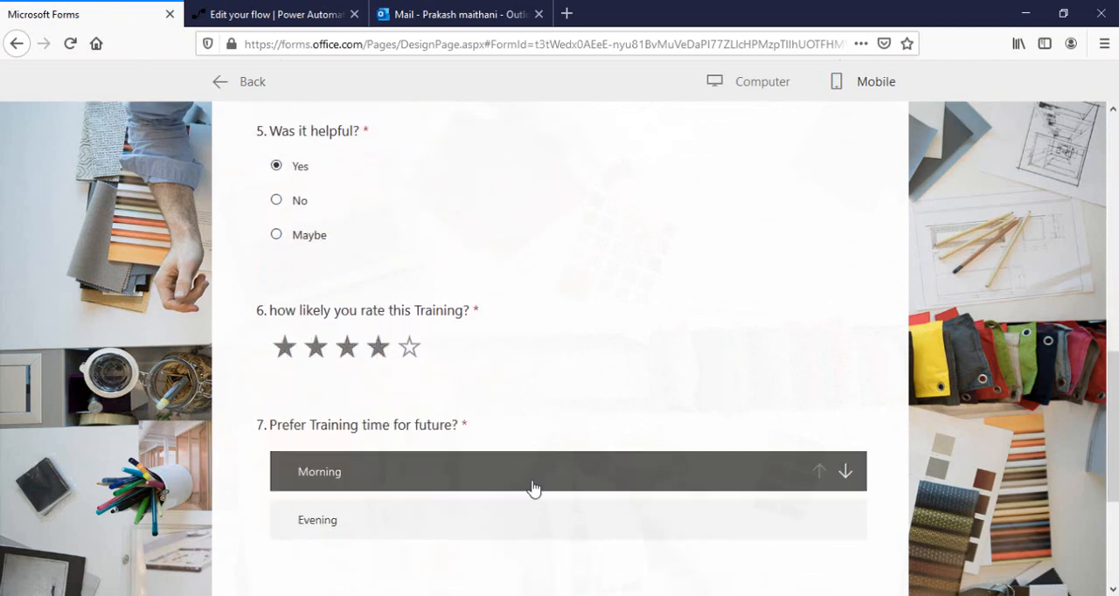
Rank Evening ahead of Morning, submit the response and check the mailbox.
left_click(844, 472)
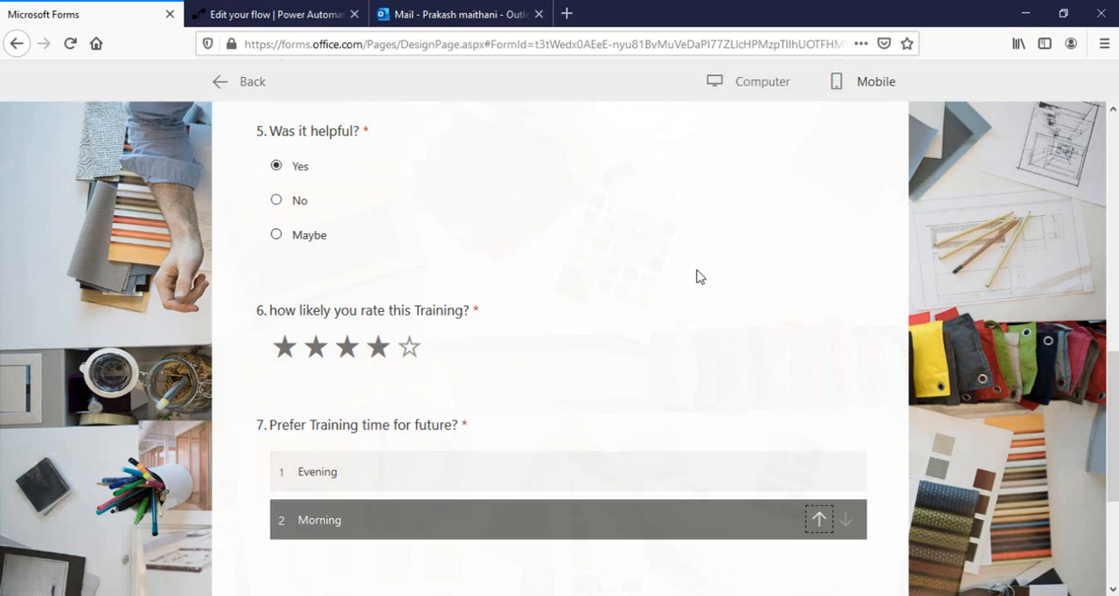
scroll("down", 3)
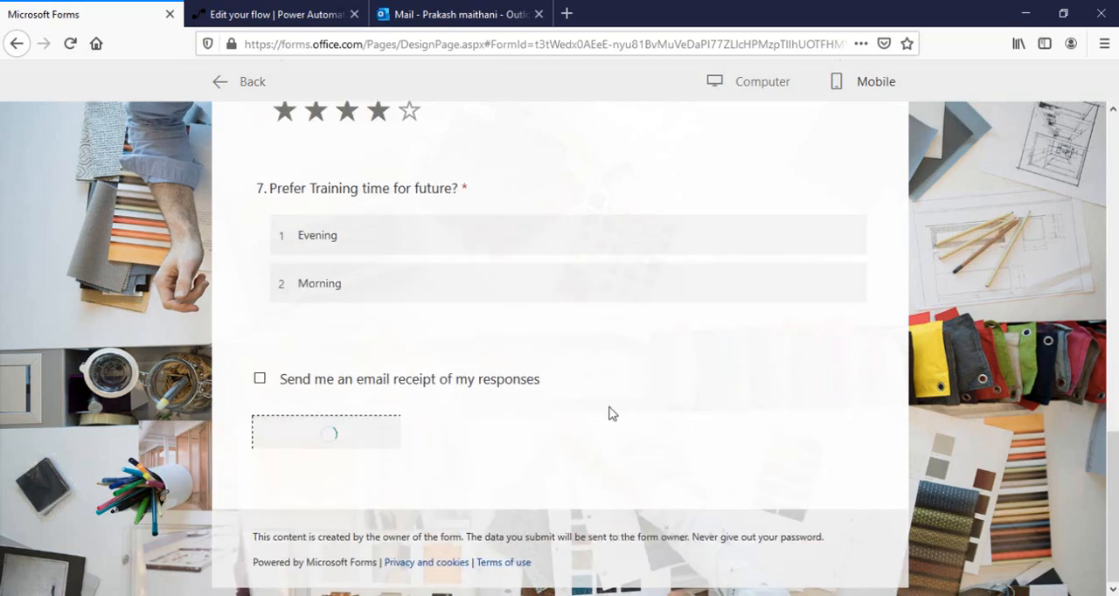
left_click(326, 430)
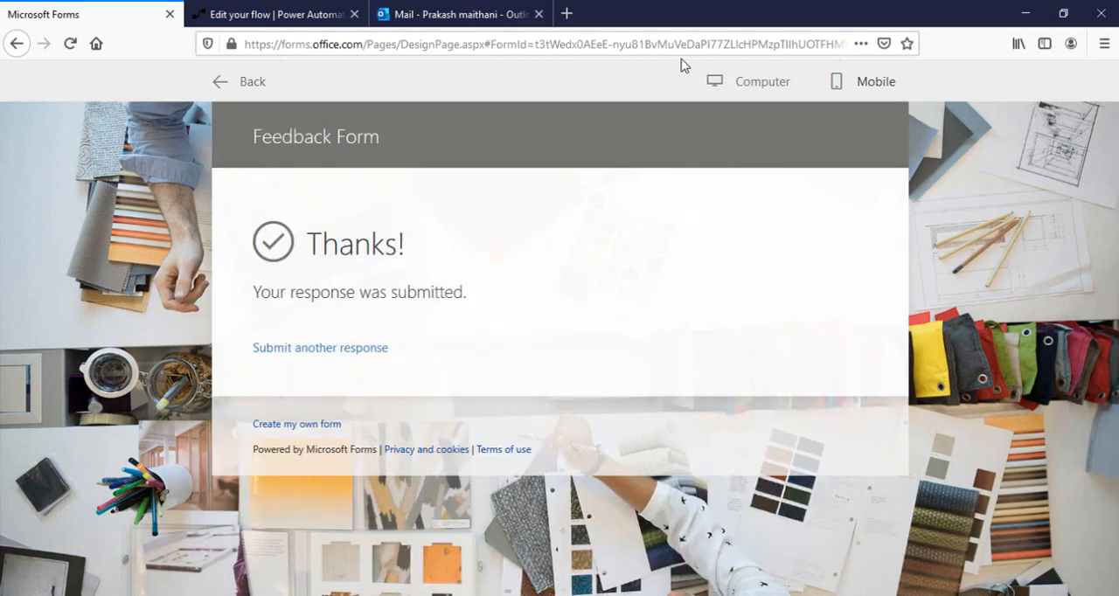
left_click(455, 14)
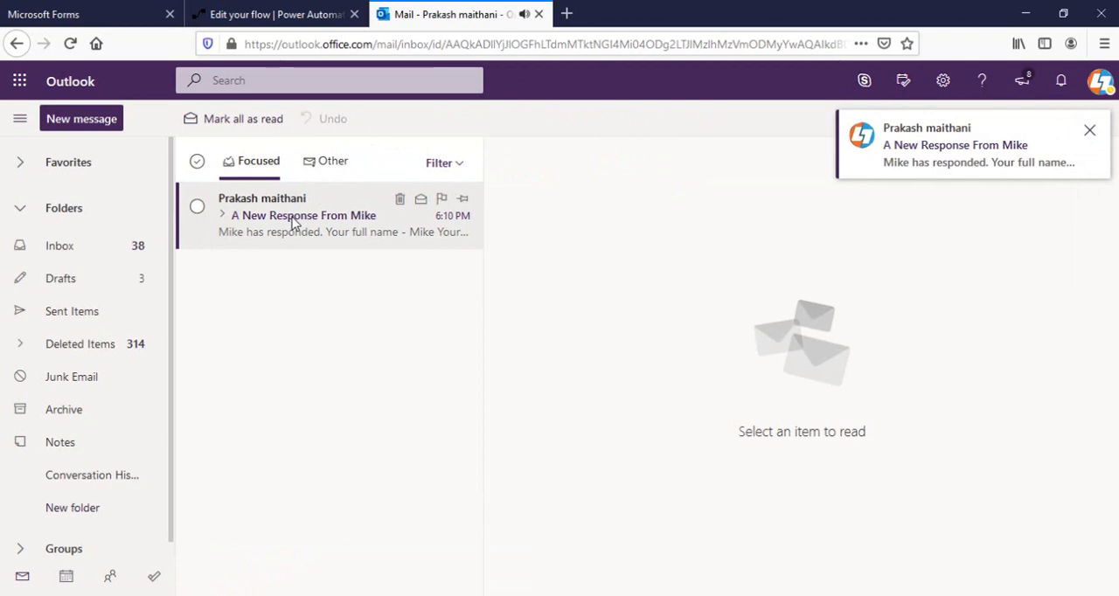
Open the 'A New Response From Mike' email in the Outlook inbox to view his answers.
left_click(304, 215)
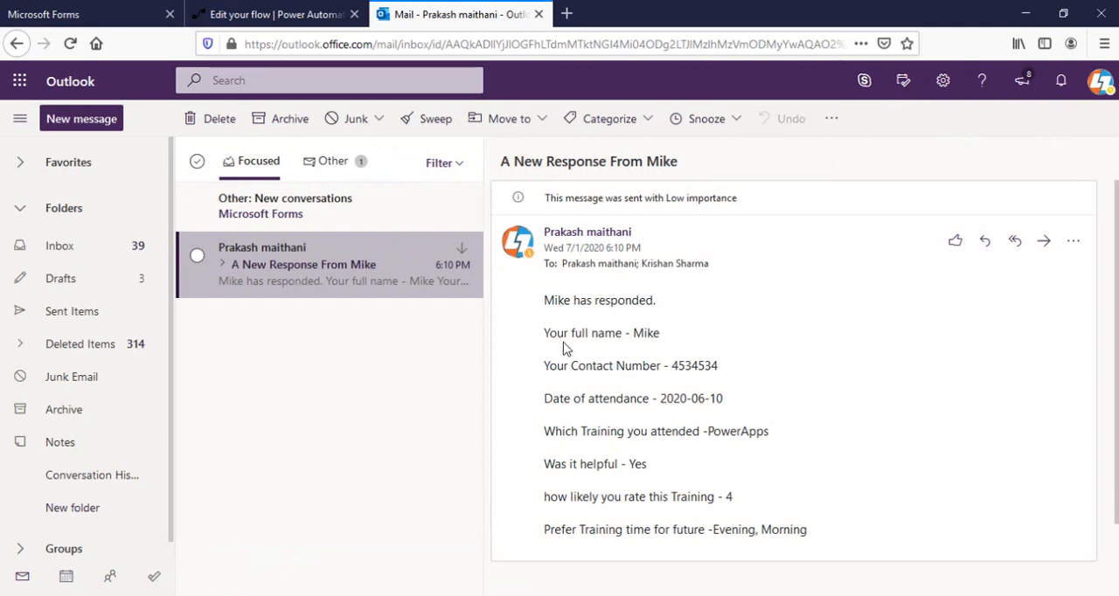
mouse_move(671, 357)
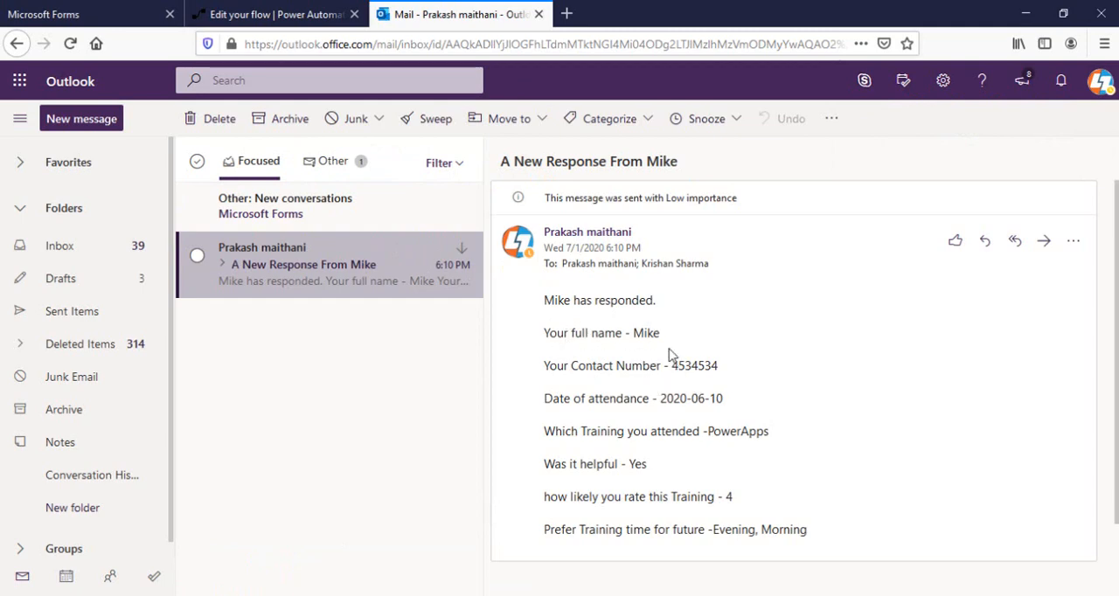
mouse_move(708, 357)
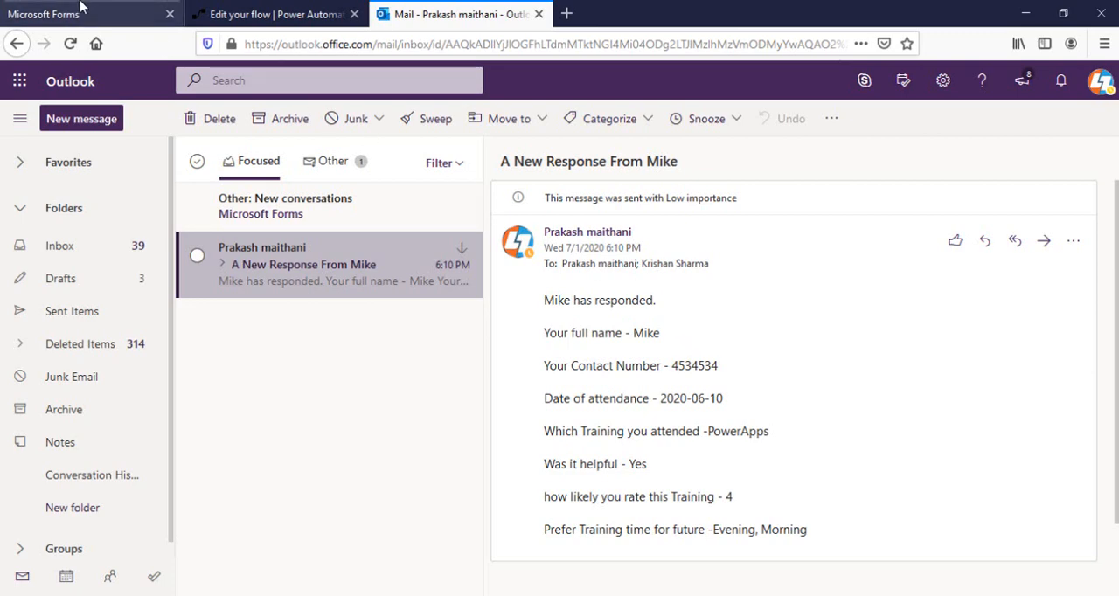
mouse_move(773, 446)
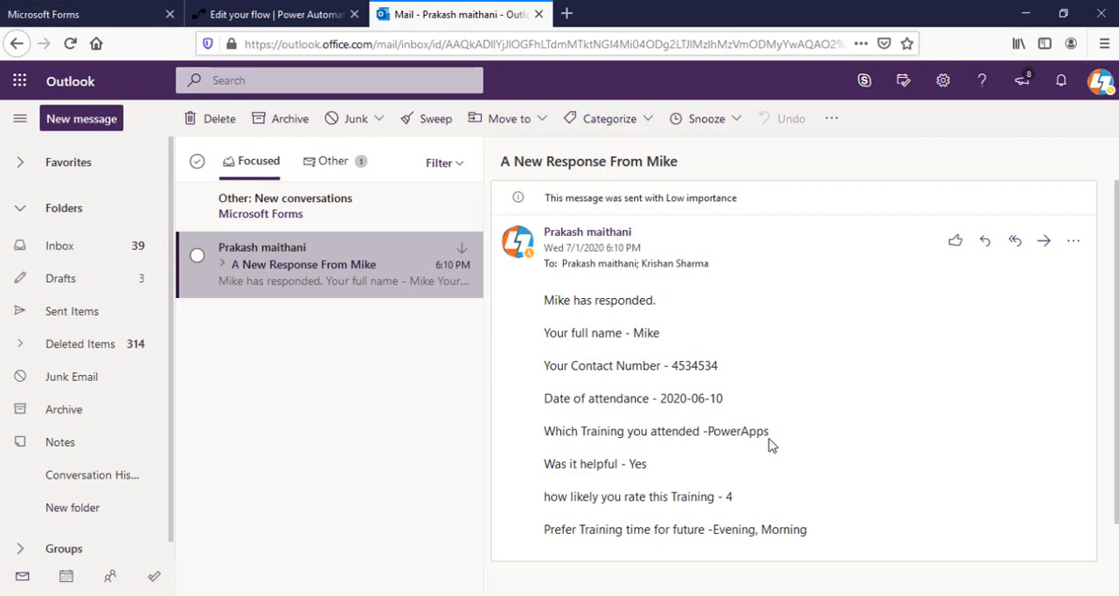
mouse_move(867, 357)
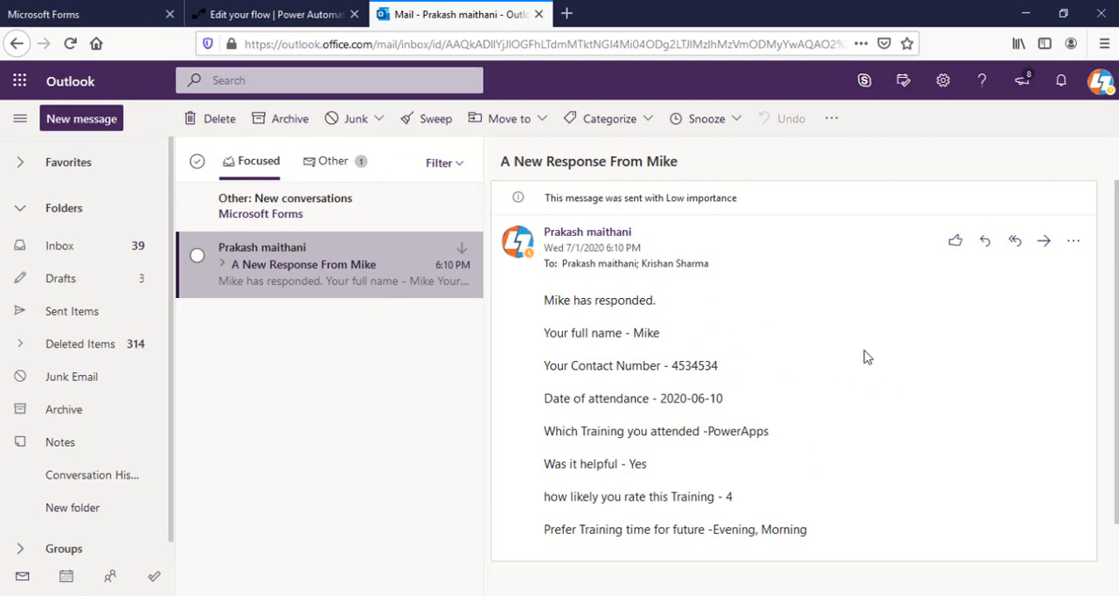
mouse_move(715, 465)
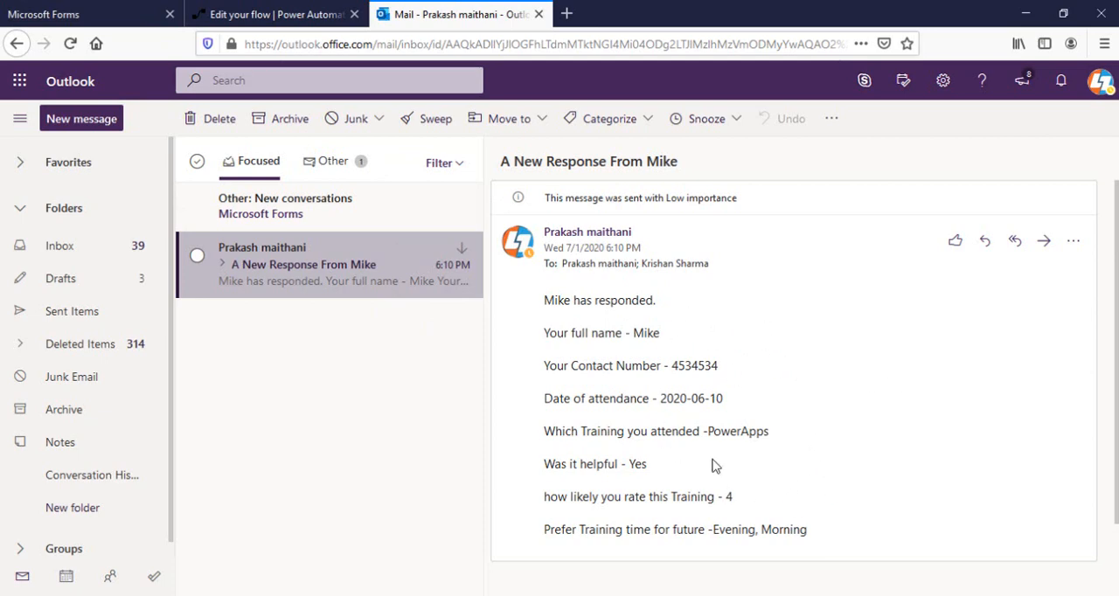
mouse_move(776, 470)
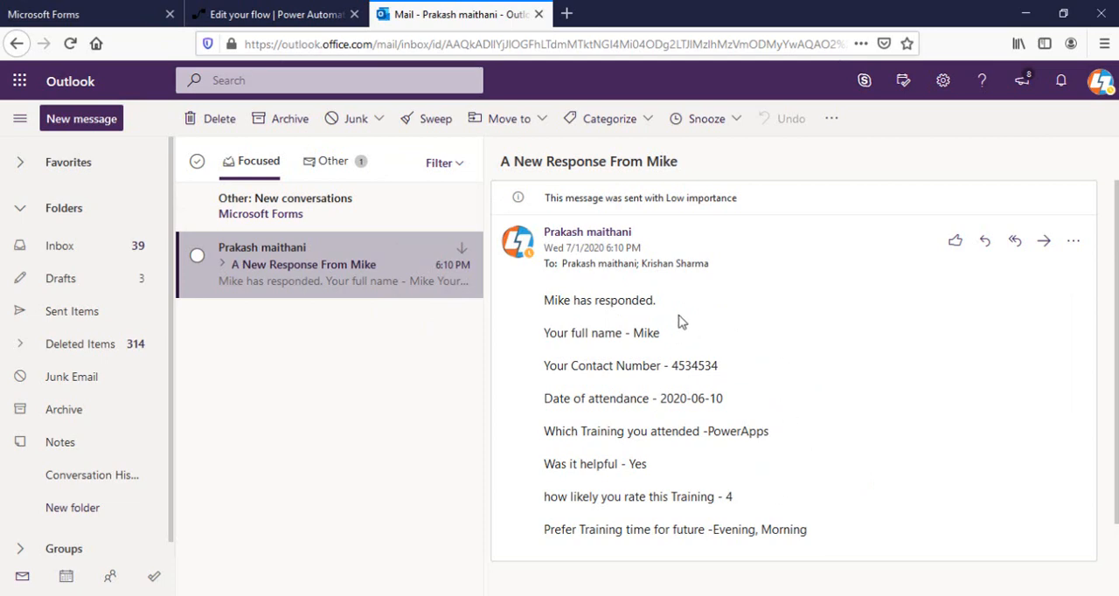
mouse_move(734, 346)
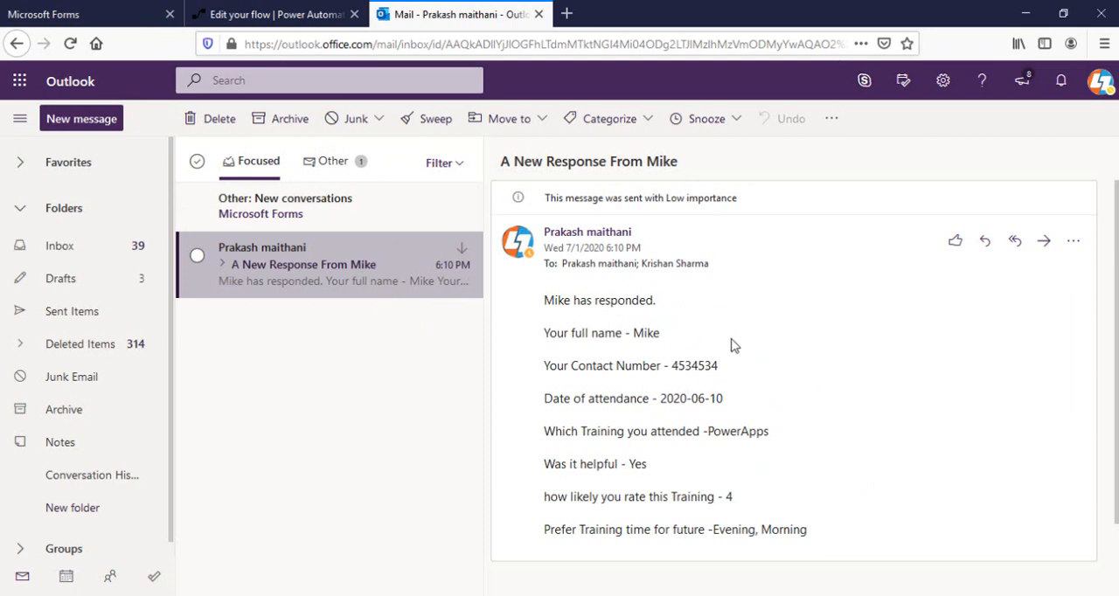